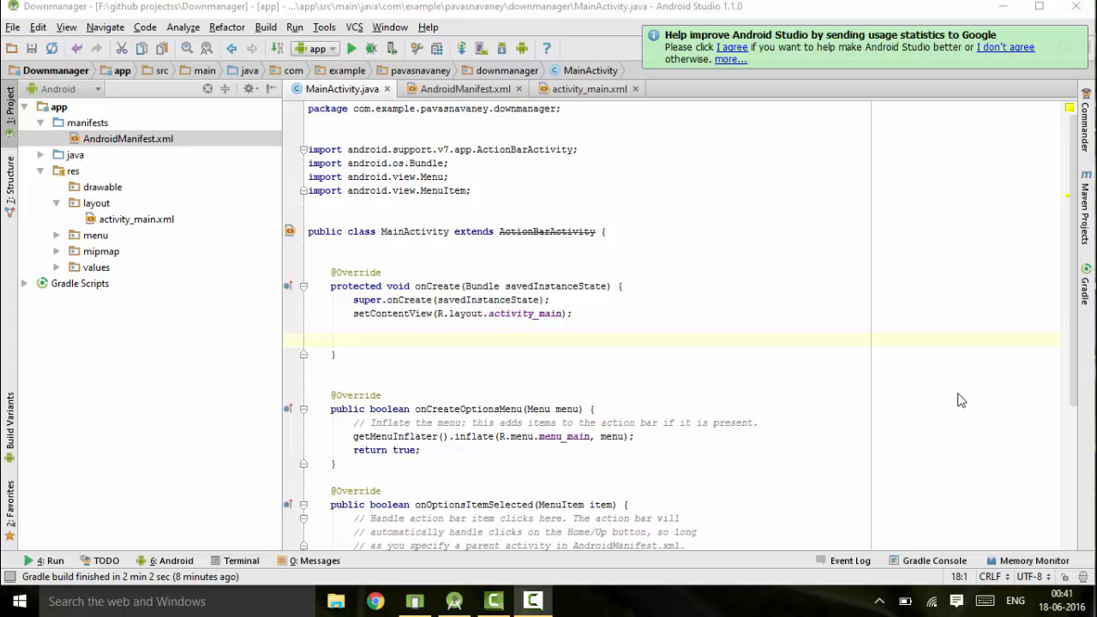
pyautogui.moveTo(639, 255)
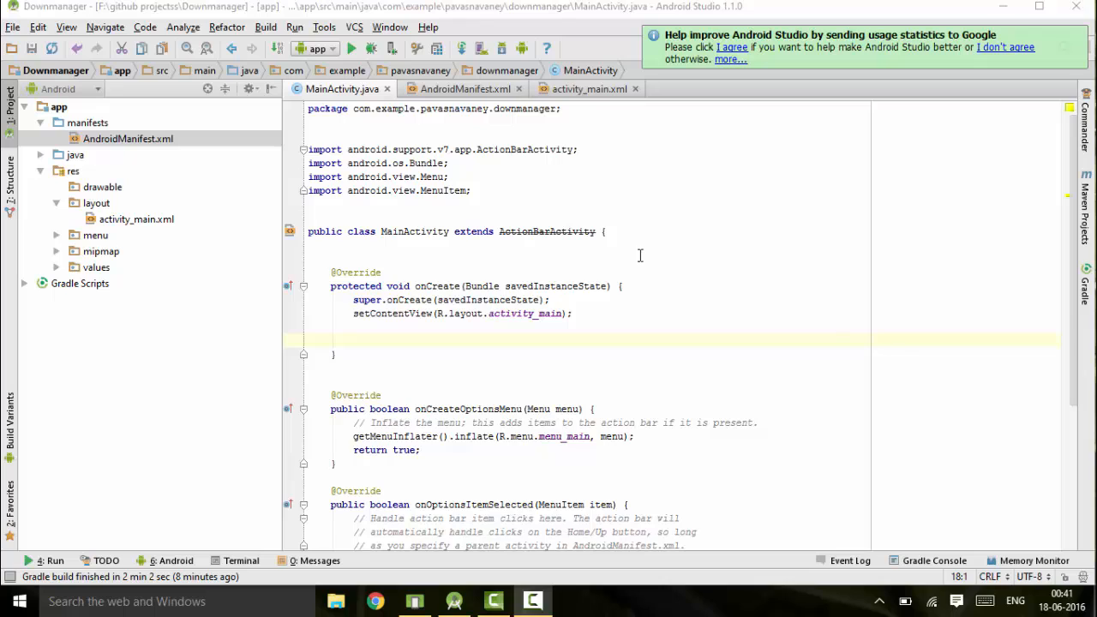
# Drag a Small Button labelled Download onto the top centre of activity_main.xml.
pyautogui.click(347, 327)
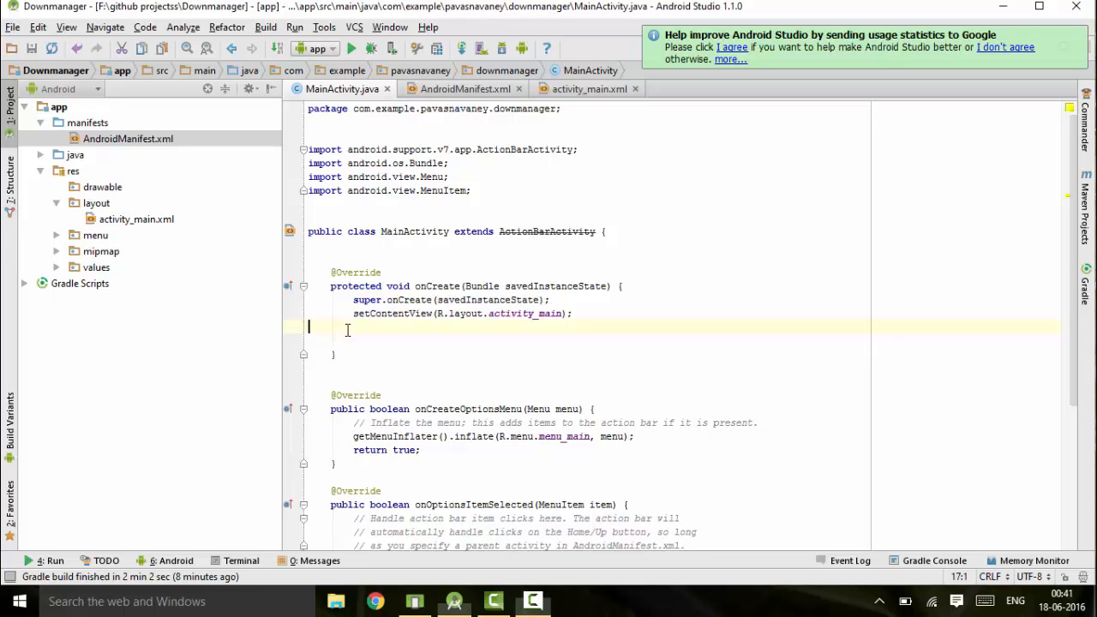
pyautogui.moveTo(571, 105)
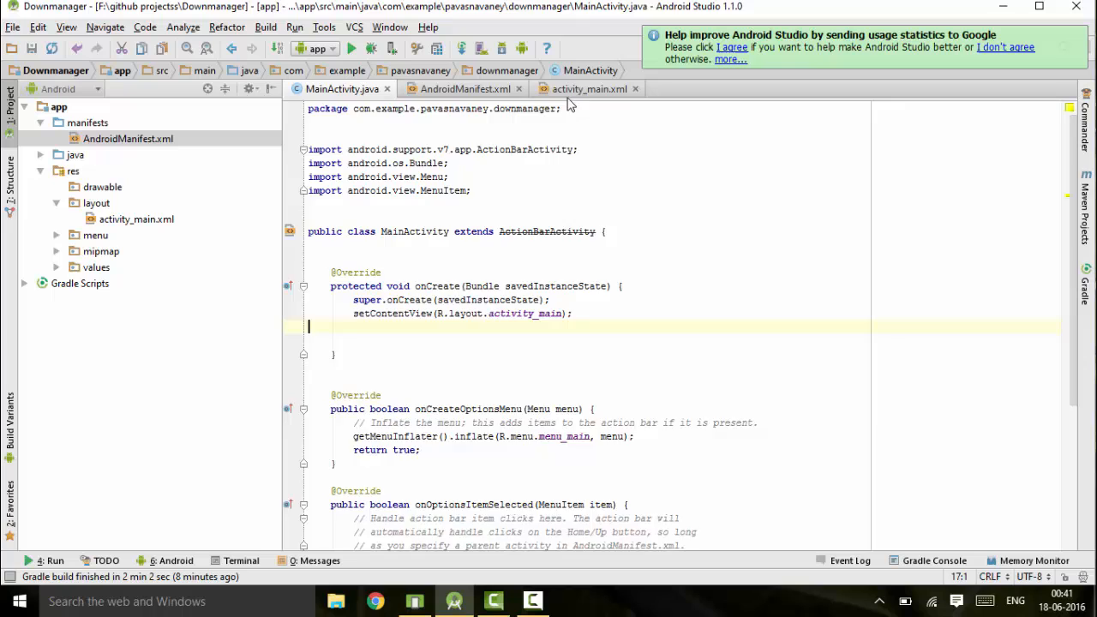
pyautogui.click(585, 88)
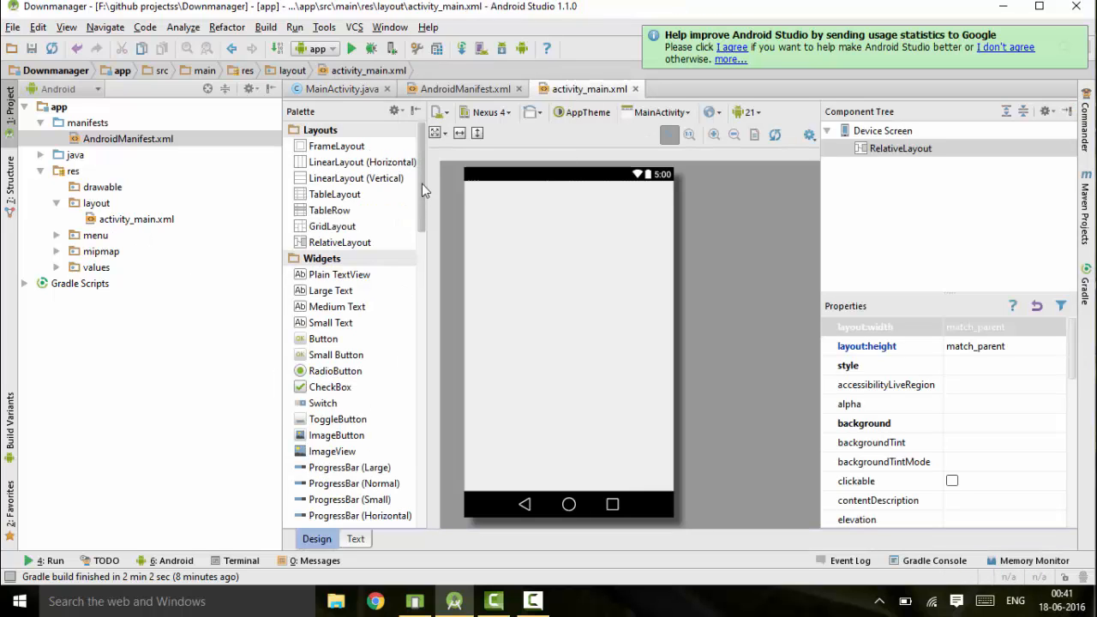
pyautogui.scroll(-3)
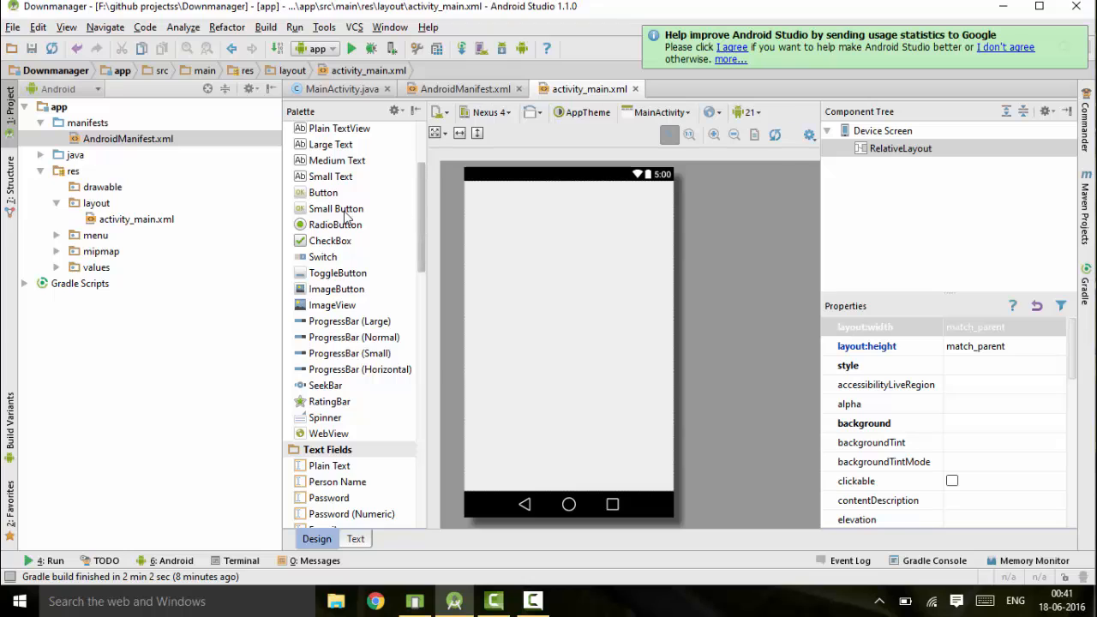
pyautogui.moveTo(336, 208); pyautogui.dragTo(567, 270)
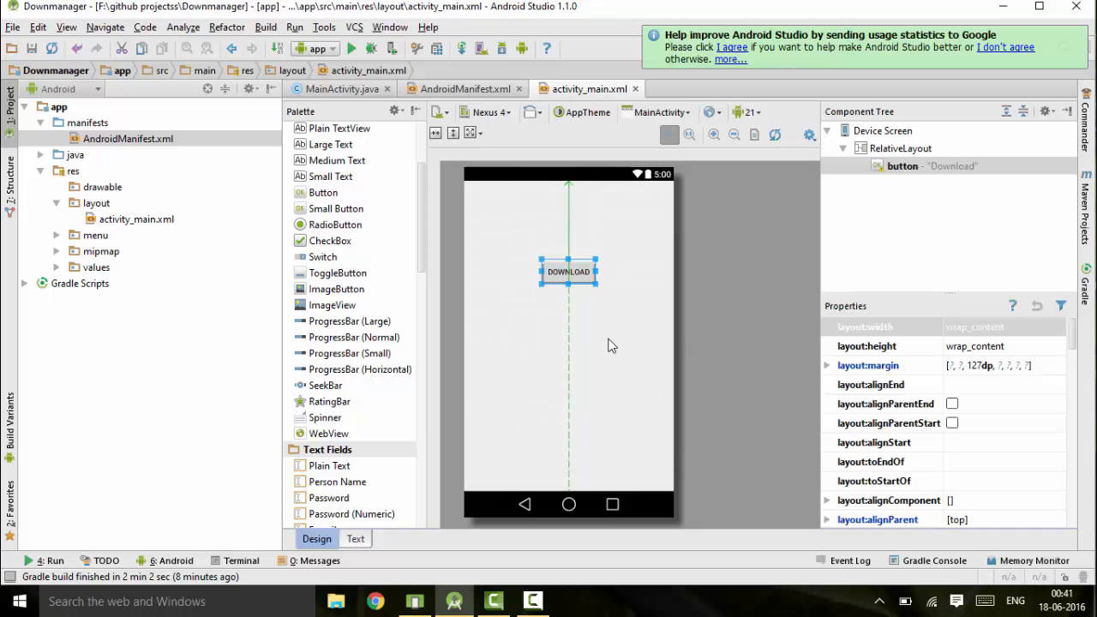
pyautogui.moveTo(718, 296)
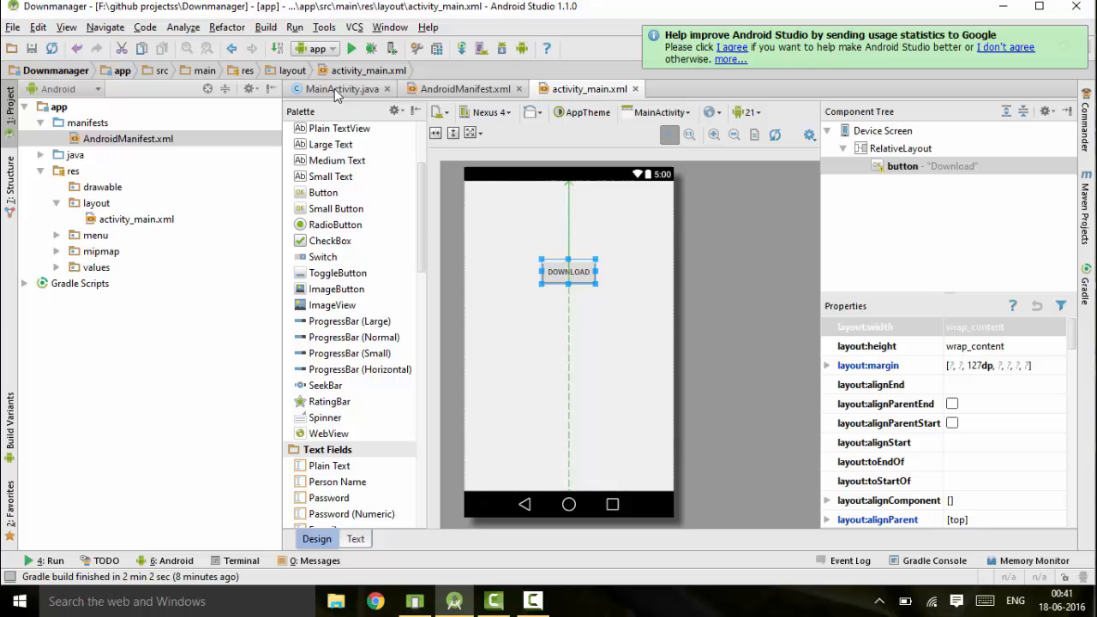
# Declare Button button and DownloadManager downloadManager fields in MainActivity.java.
pyautogui.click(341, 89)
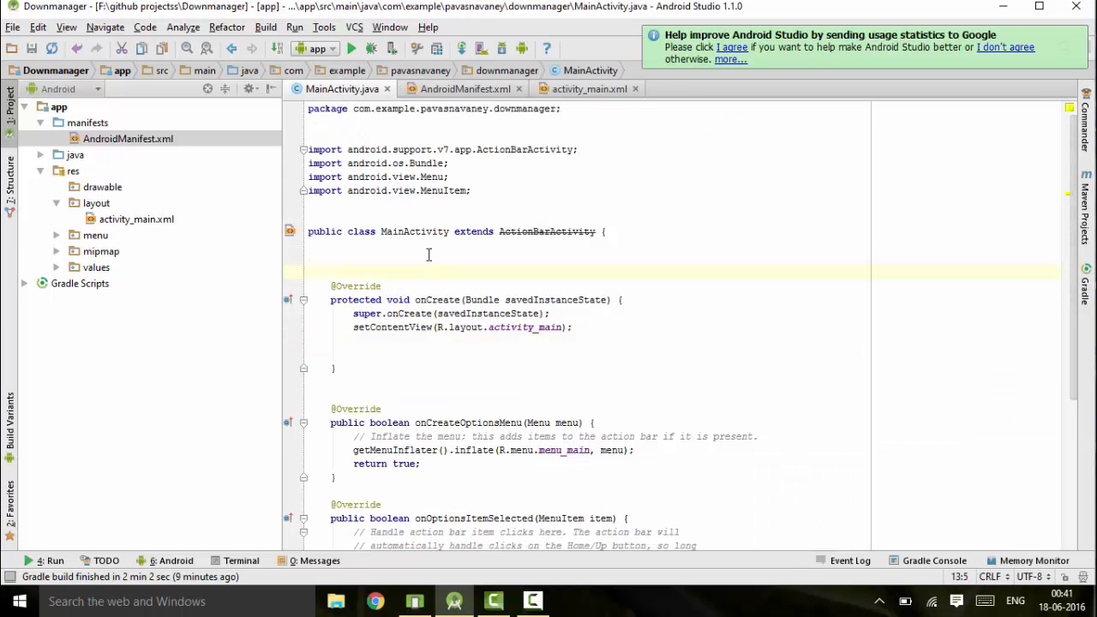
pyautogui.write('Butt')
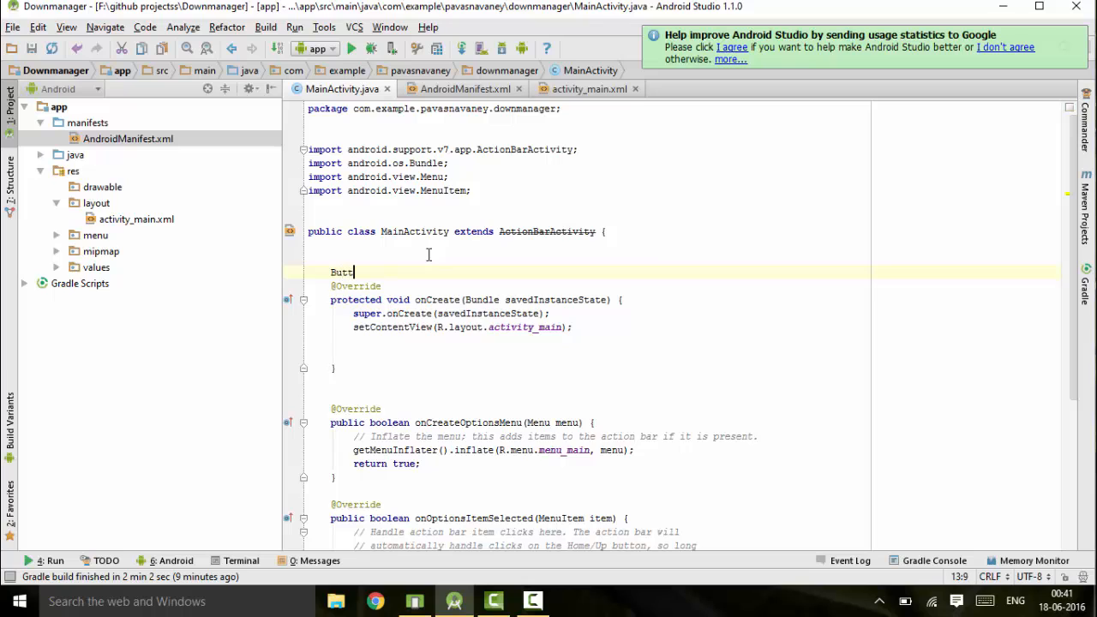
pyautogui.write('on')
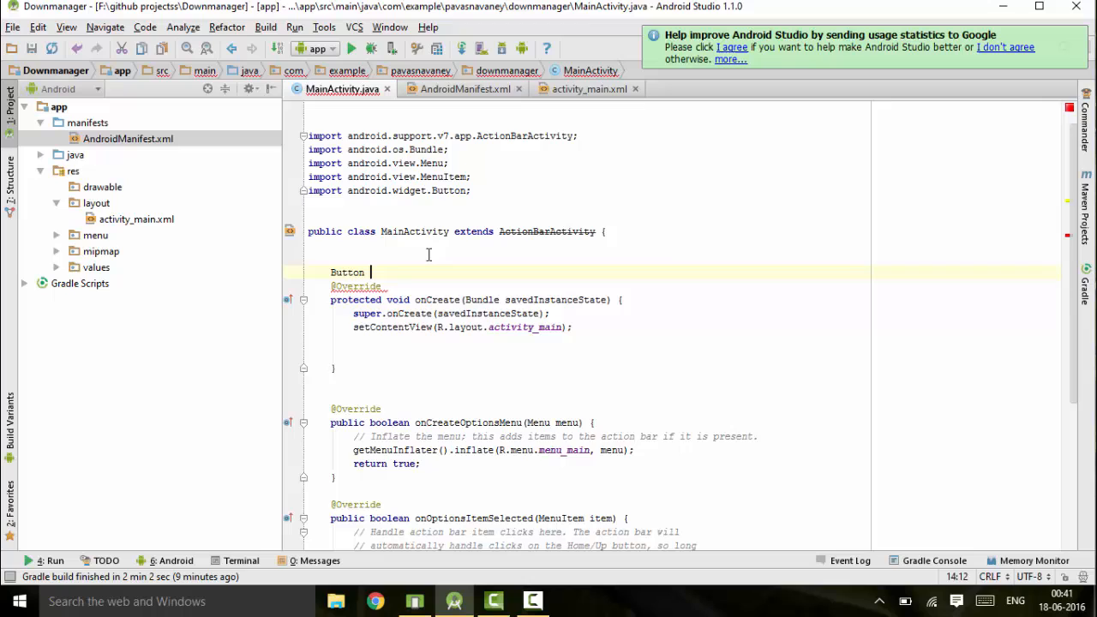
pyautogui.write('button;')
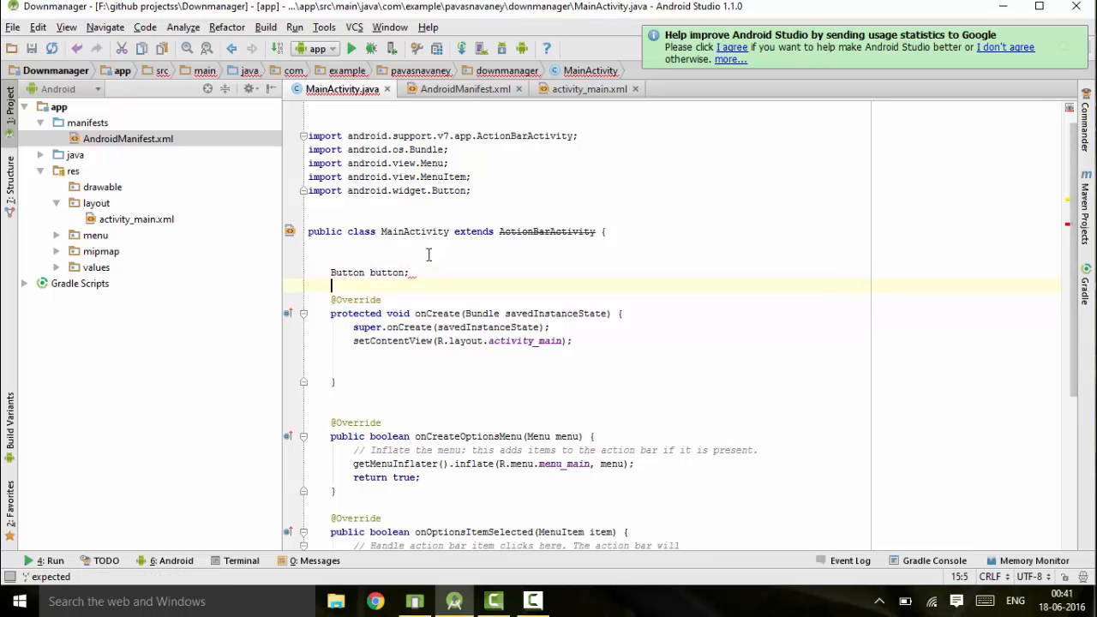
pyautogui.write('DownloadManager')
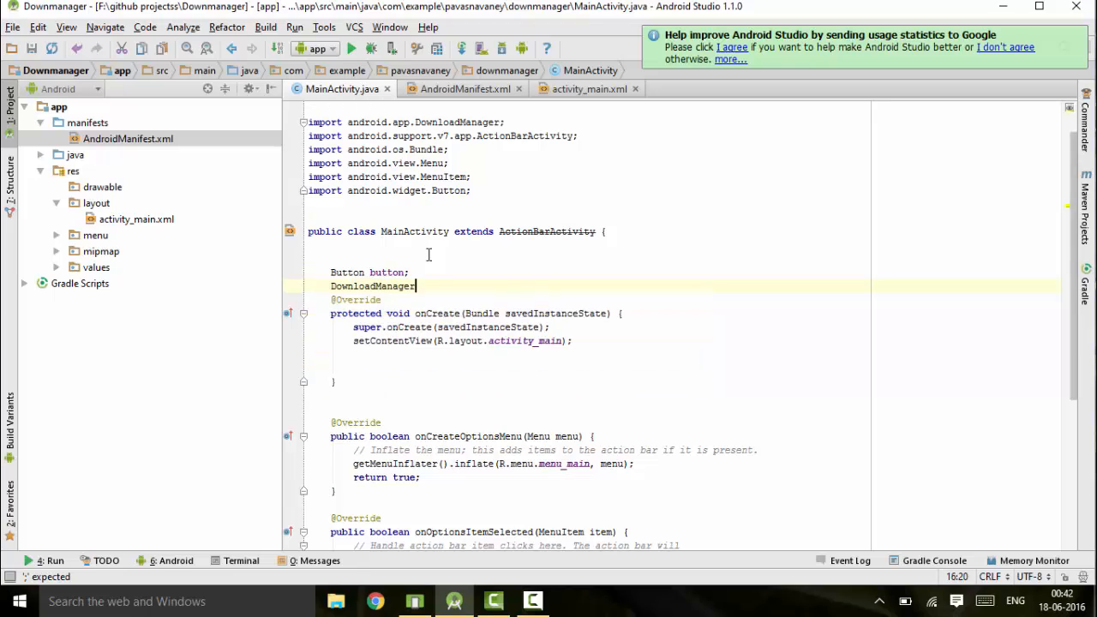
pyautogui.write('downloadManager;')
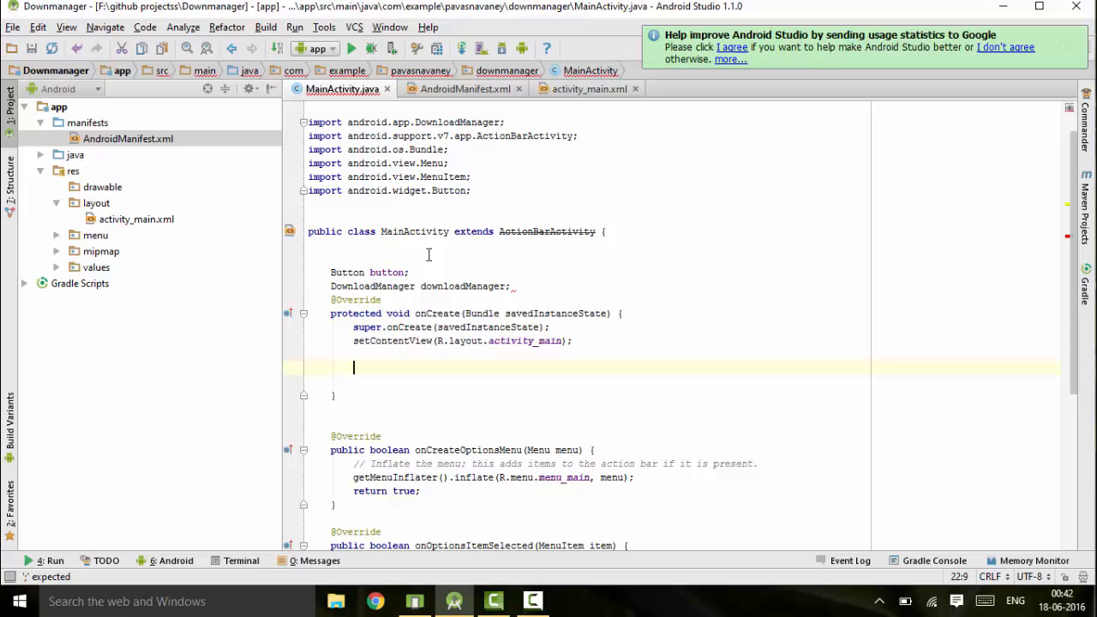
# In onCreate, assign button = (Button) findViewById(R.id.button).
pyautogui.write('b')
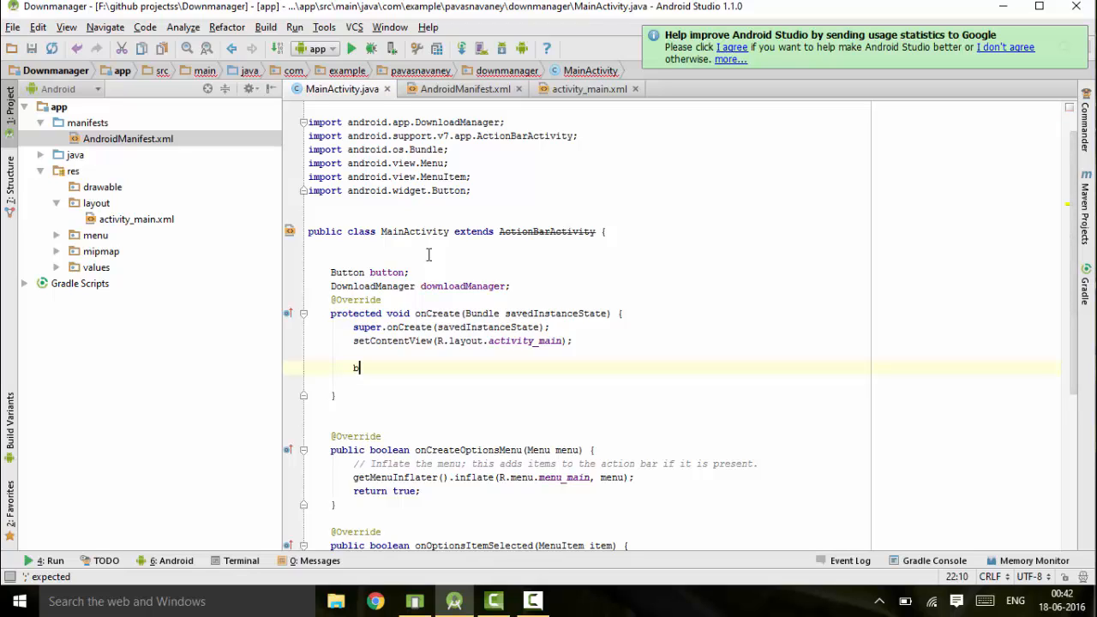
pyautogui.write('utton')
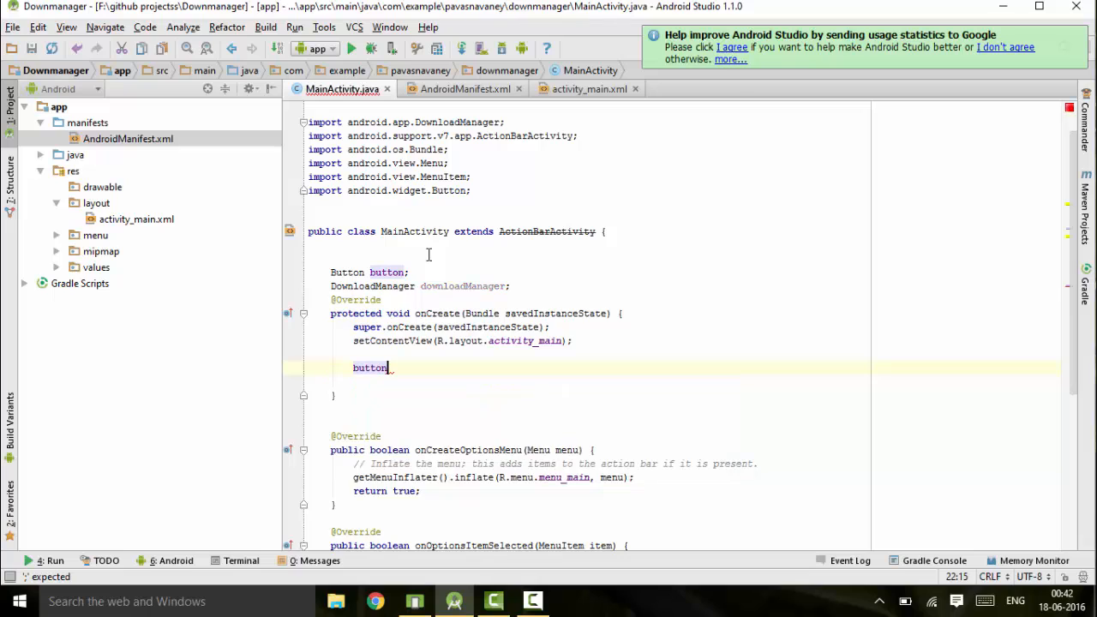
pyautogui.write('=')
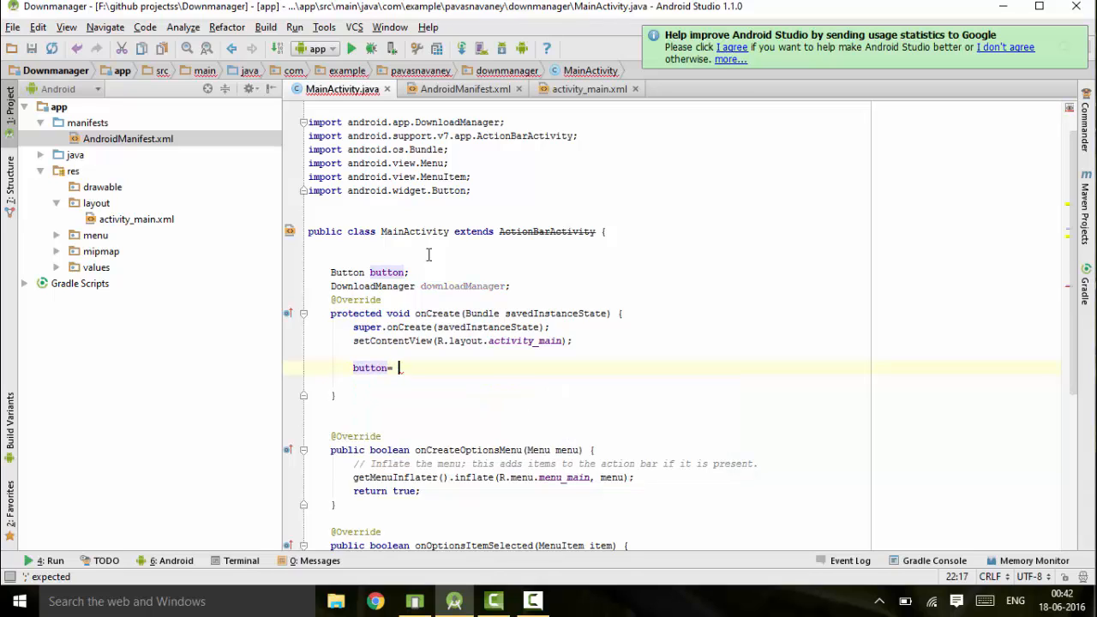
pyautogui.write('(Button')
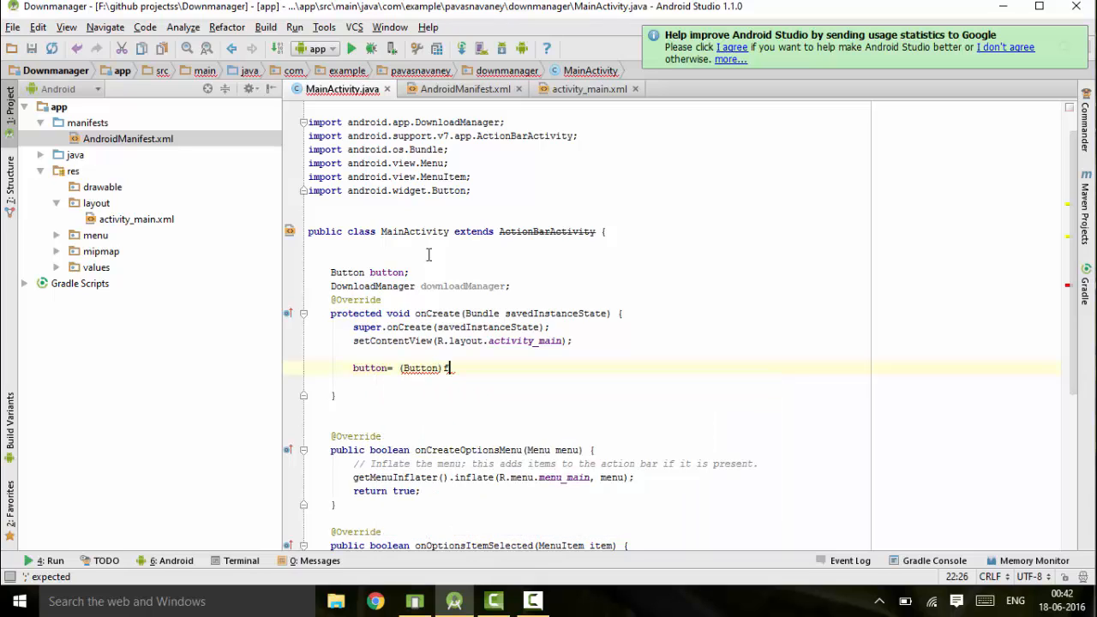
pyautogui.write('findViewById(R.')
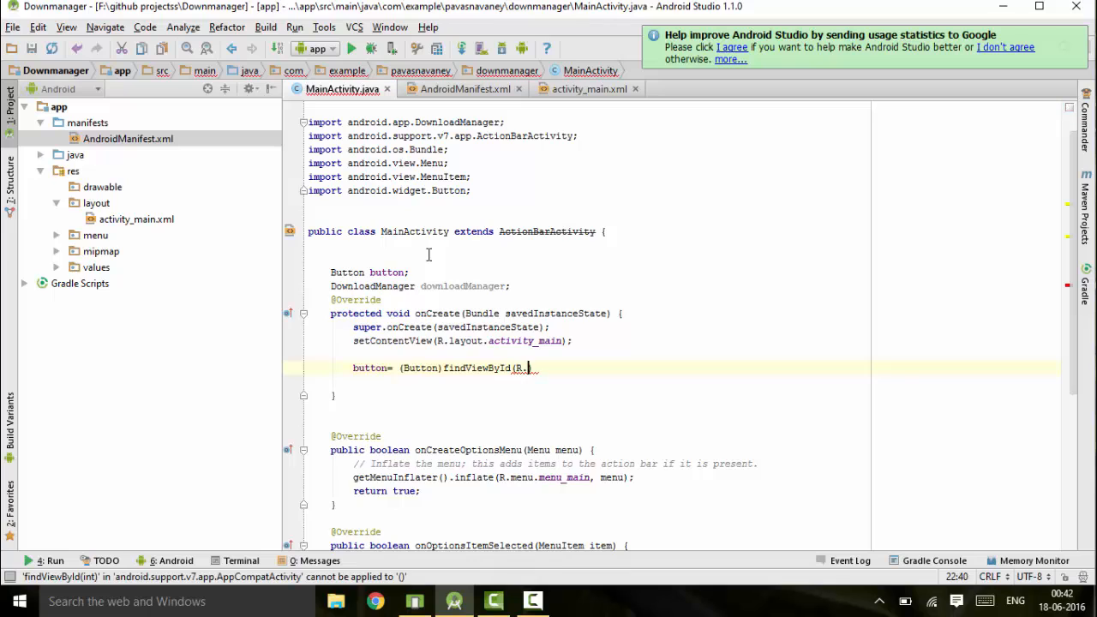
pyautogui.write('id.button);')
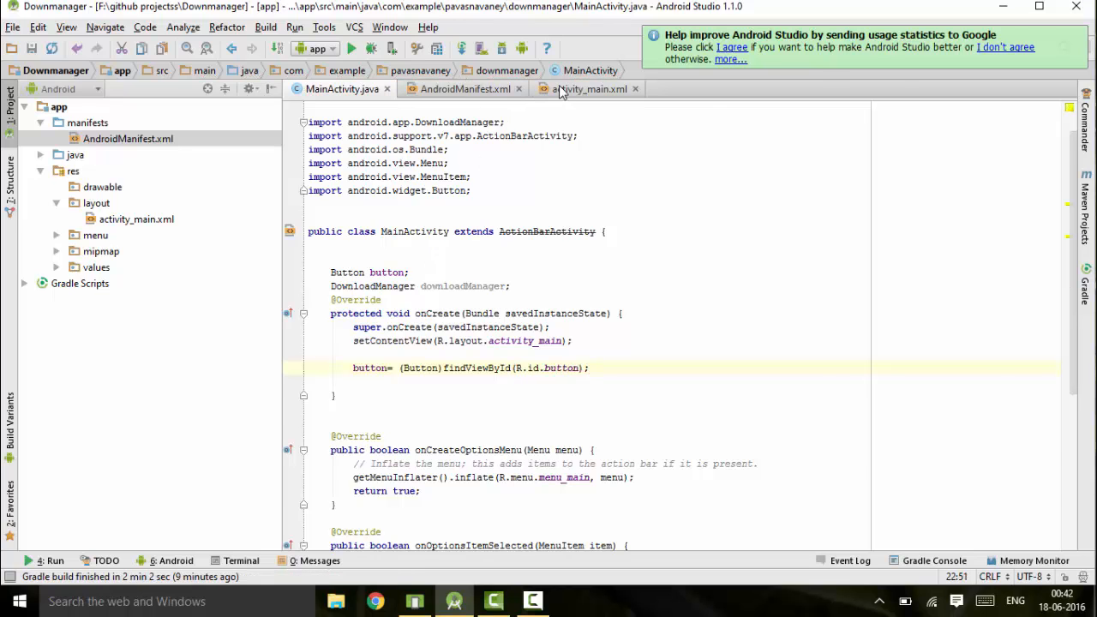
pyautogui.click(590, 89)
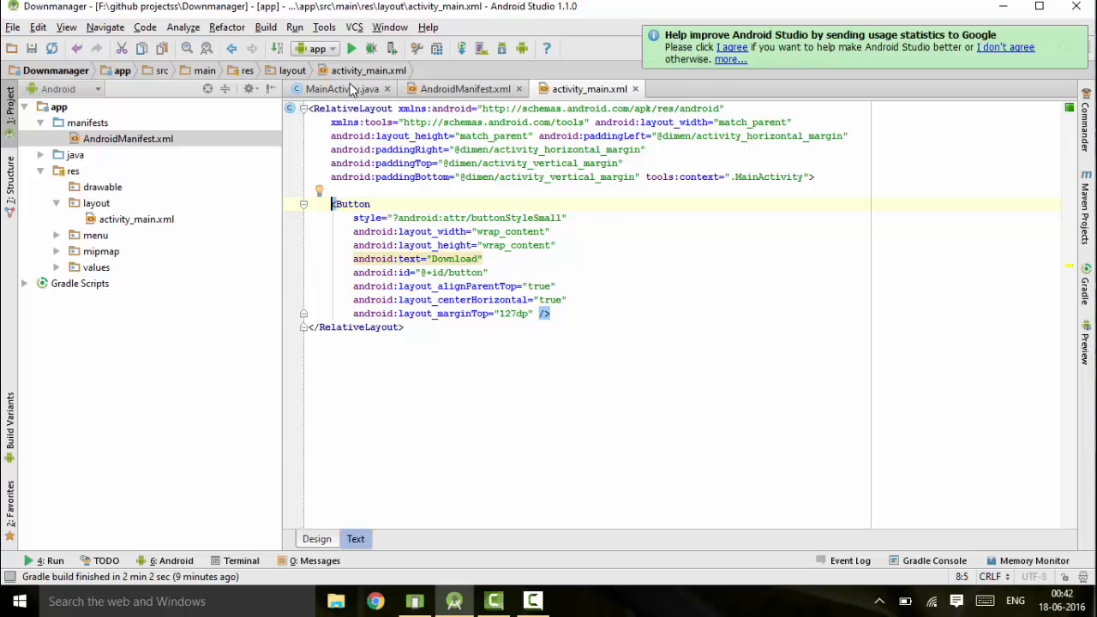
pyautogui.click(341, 88)
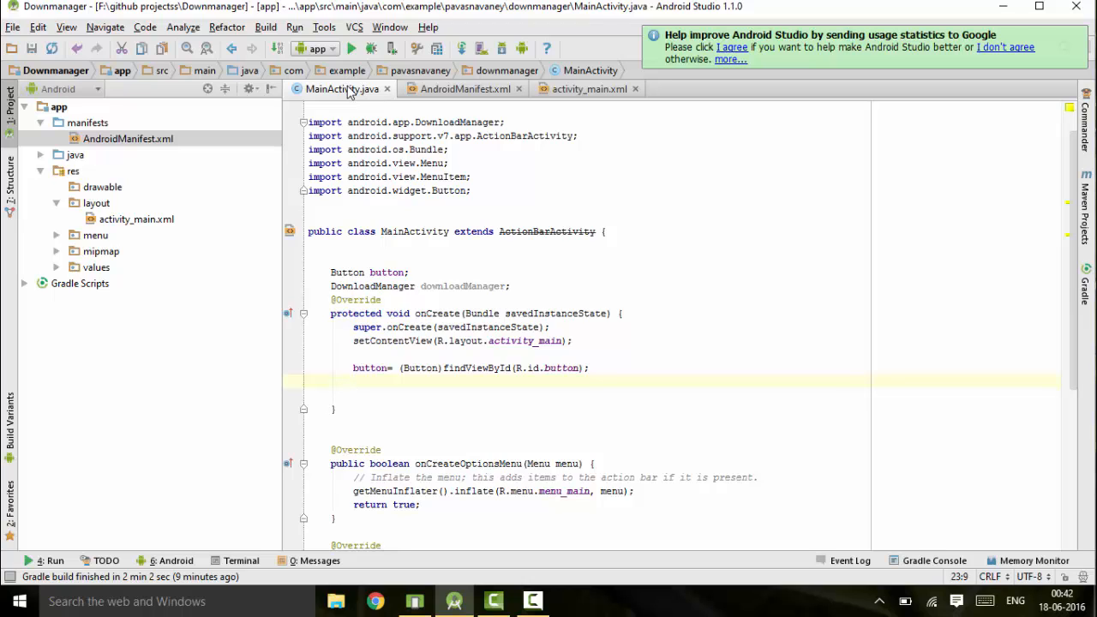
# Add an OnClickListener setting downloadManager = (DownloadManager) getSystemService(Context.DOWNLOAD_SERVICE).
pyautogui.write('bu')
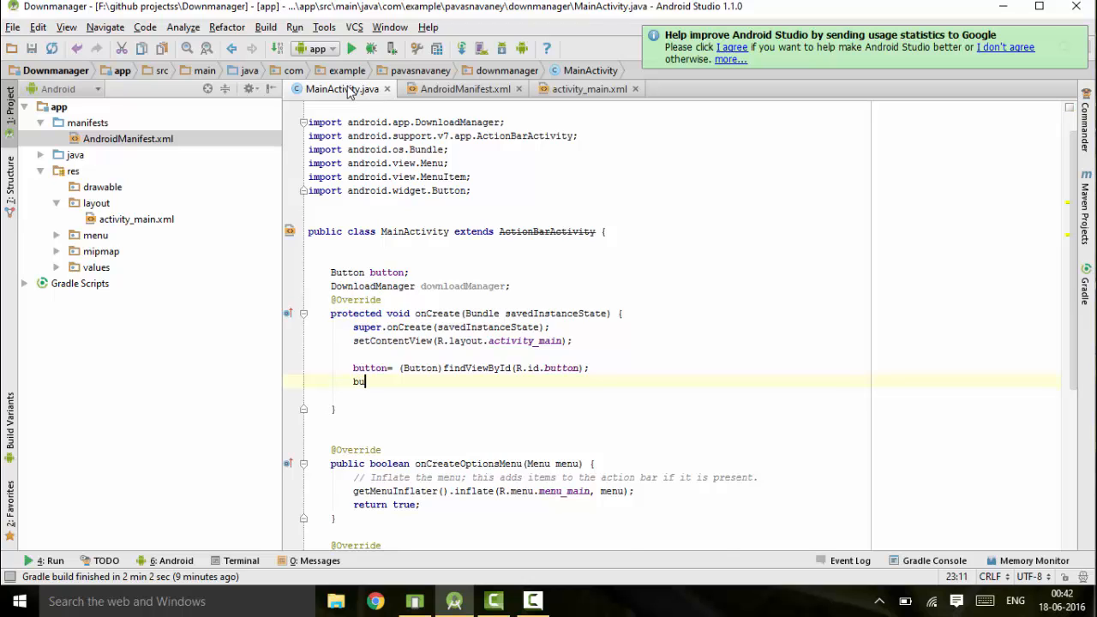
pyautogui.write('tton.setOnClickListener(new View.OnClickListener() {')
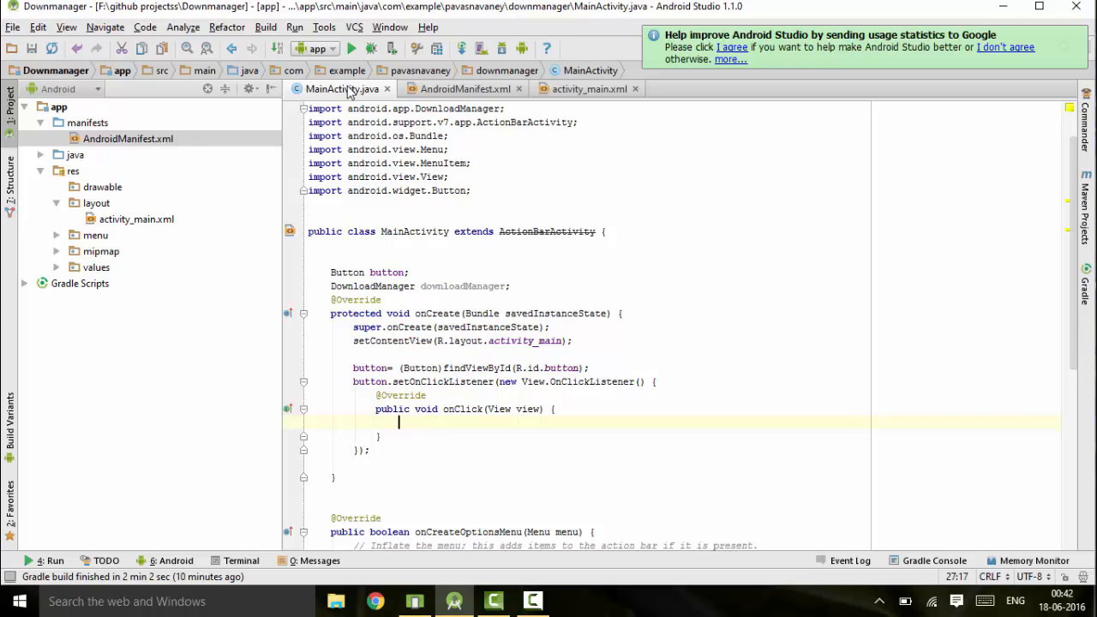
pyautogui.write('downloadManager =')
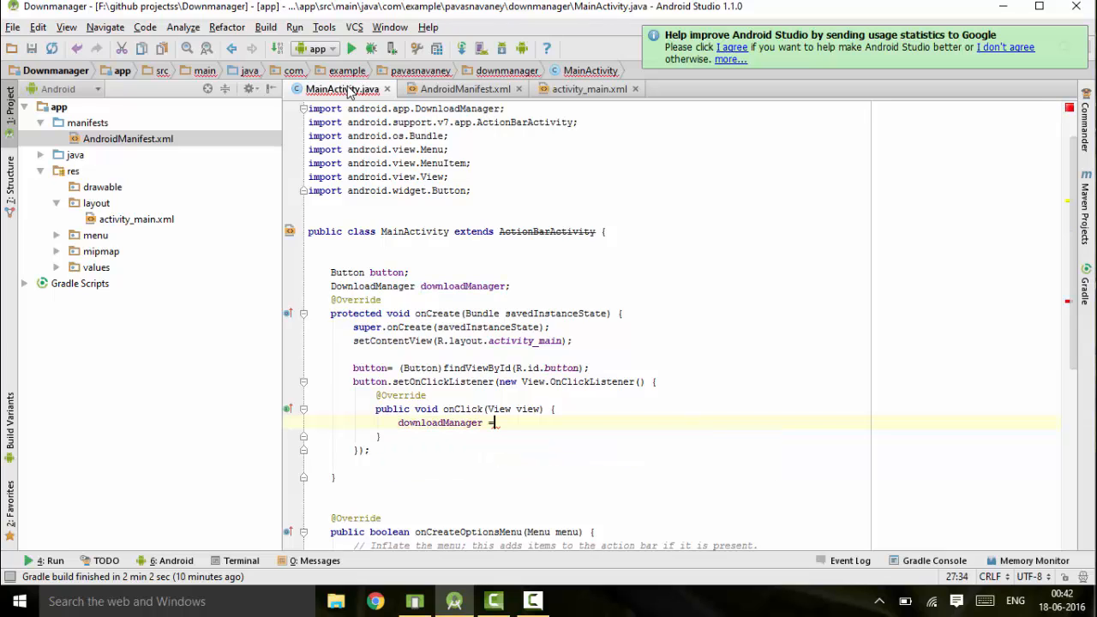
pyautogui.write('(DownloadManager')
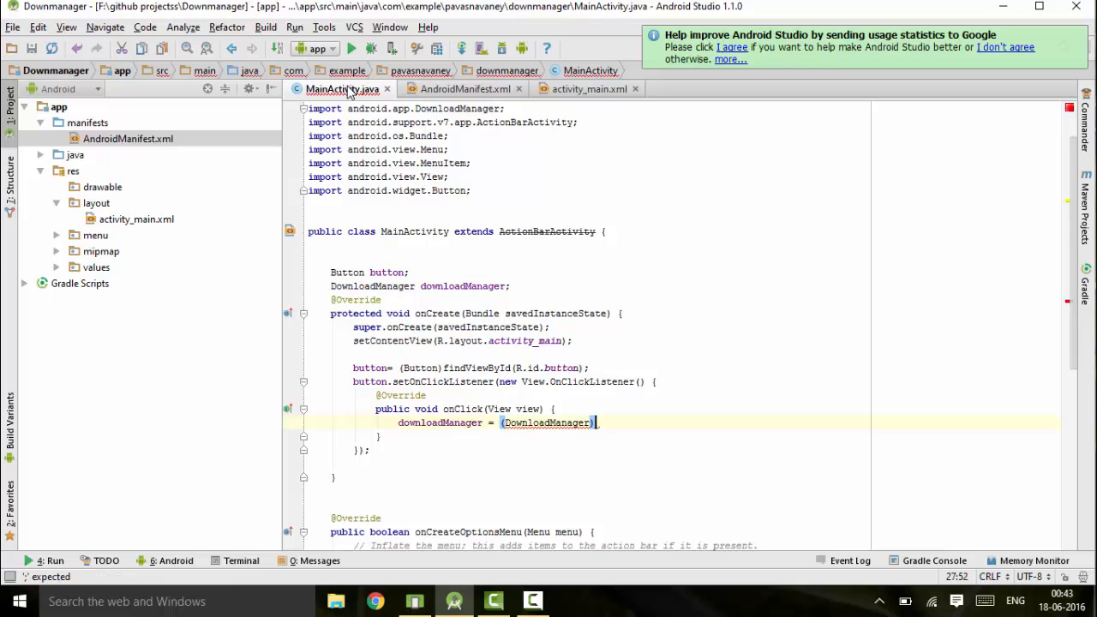
pyautogui.write('getSystemService(C')
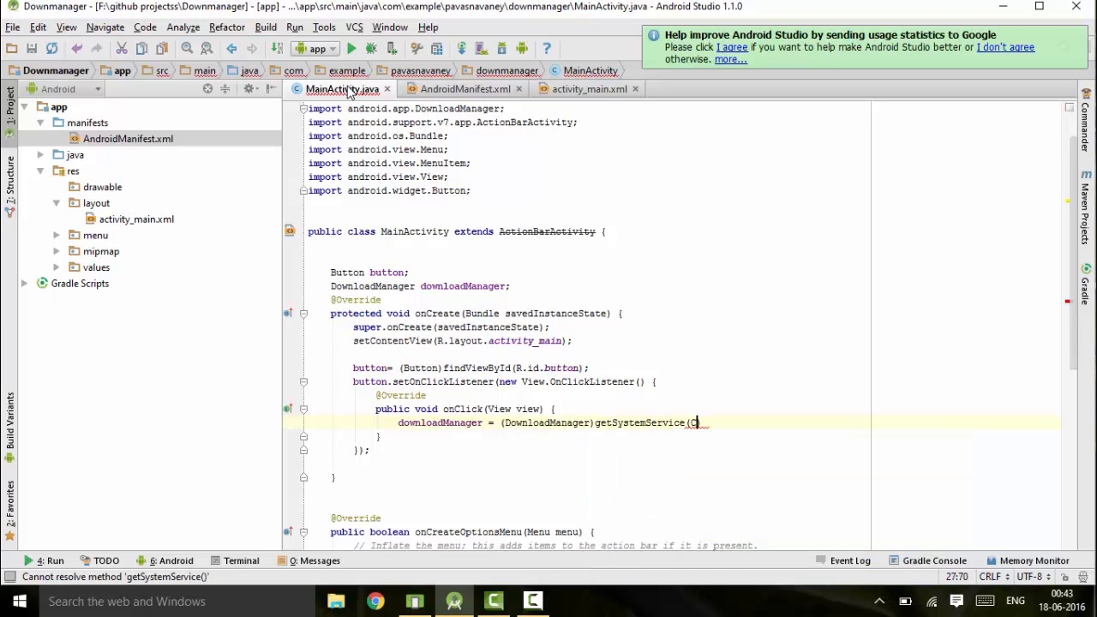
pyautogui.write('ontext.')
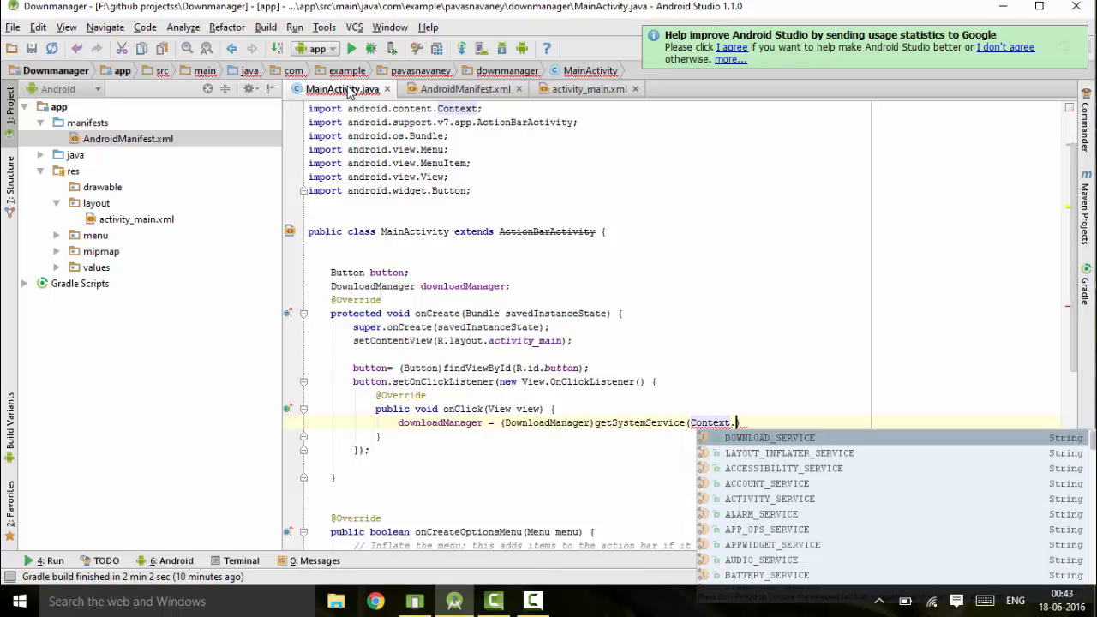
pyautogui.write('DOWNLOAD_SERVICE);')
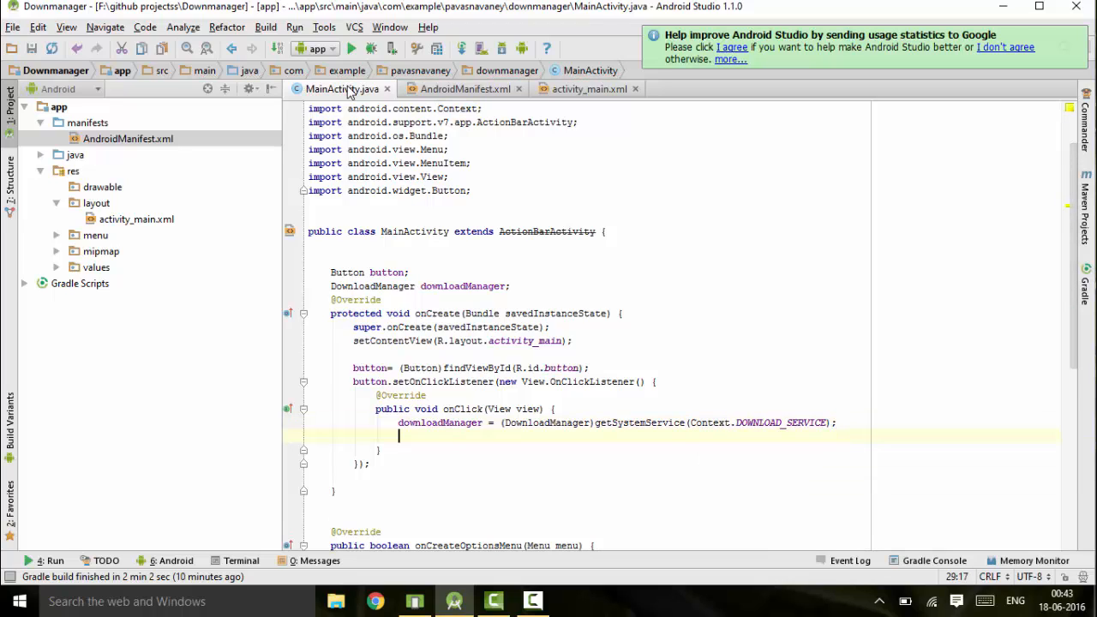
pyautogui.write('u')
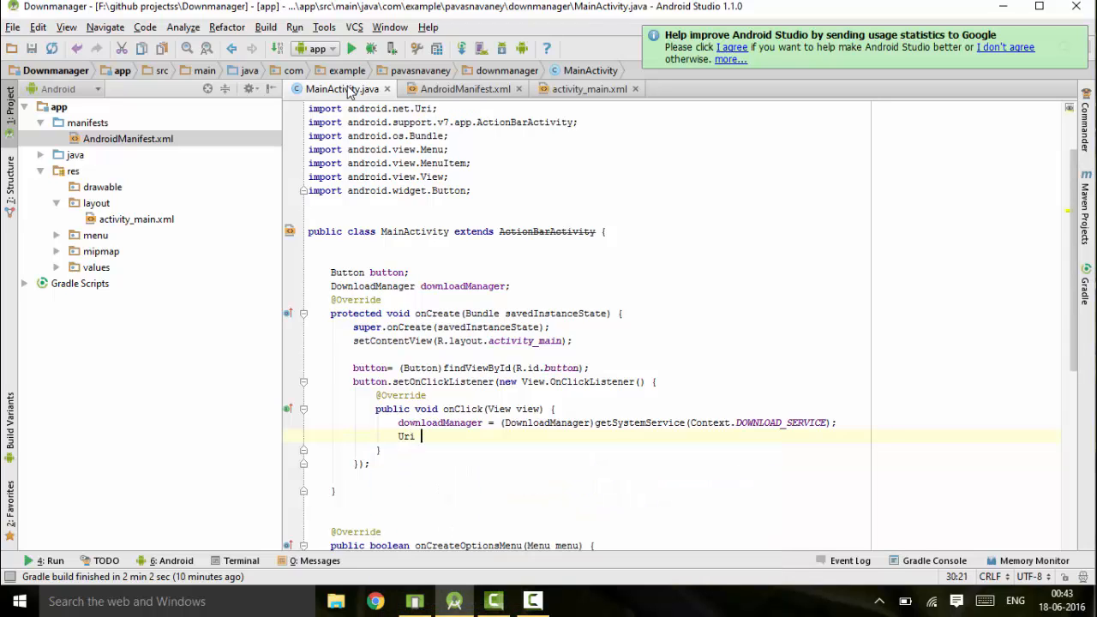
pyautogui.write('uri')
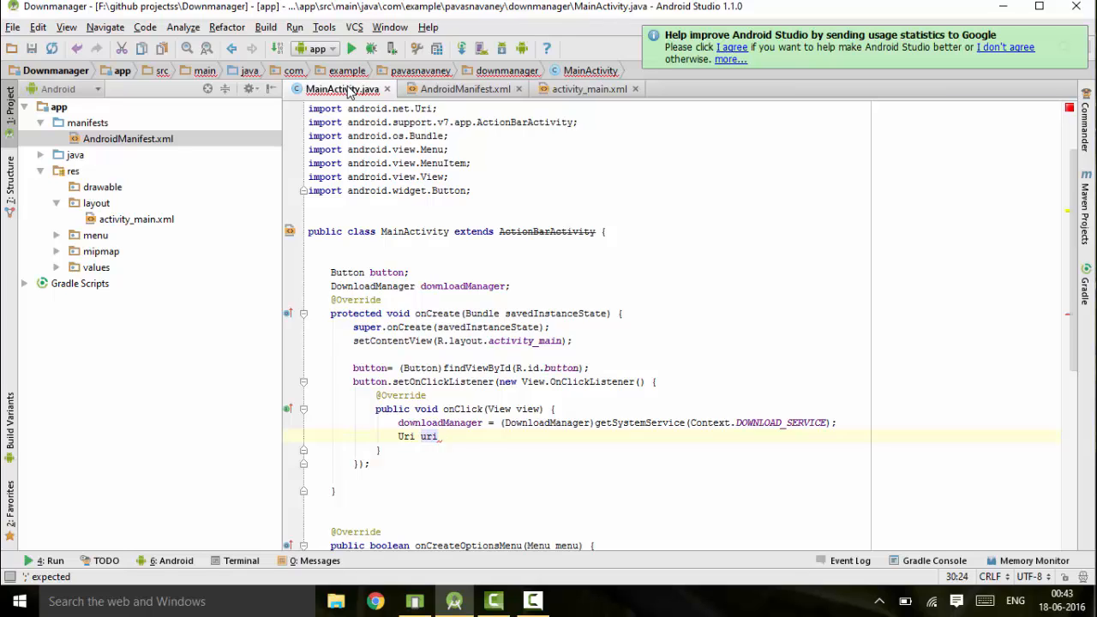
pyautogui.write('=')
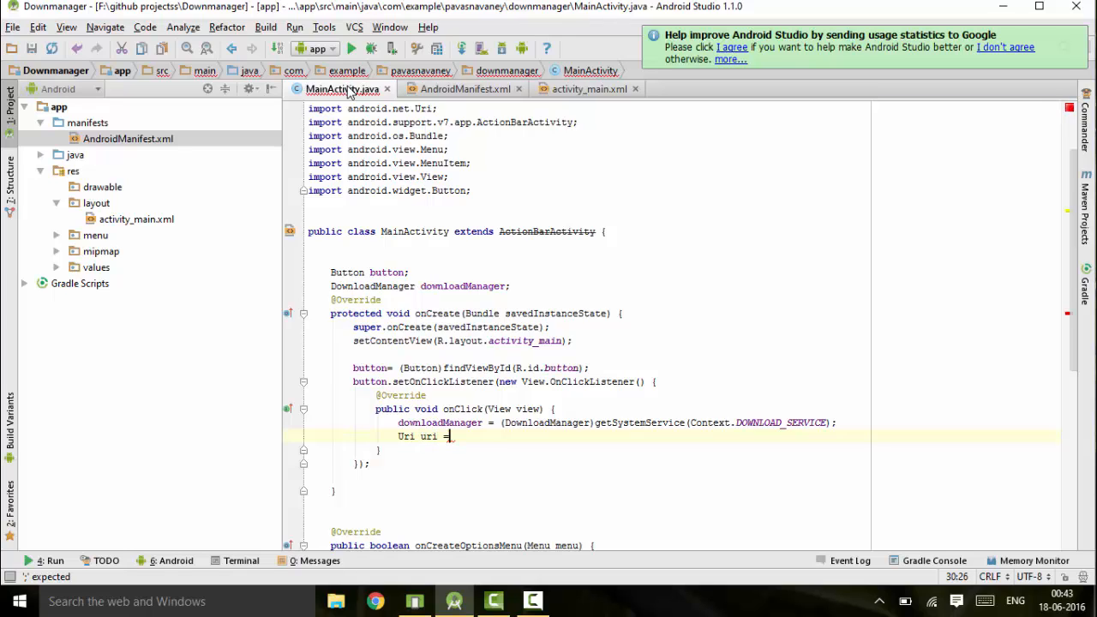
pyautogui.write('U')
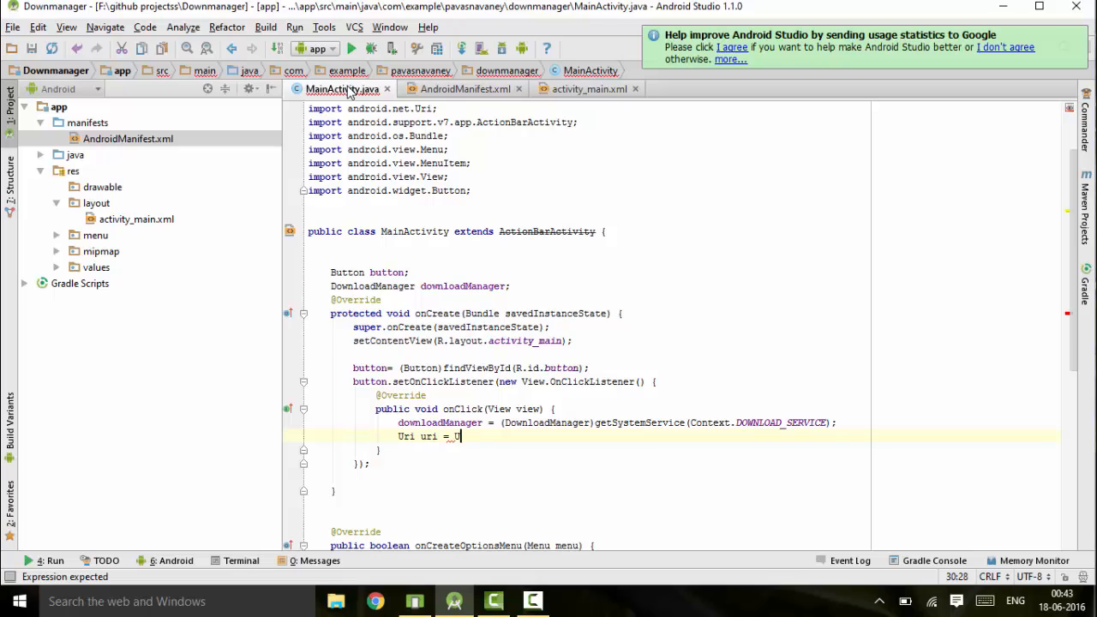
pyautogui.write('ri')
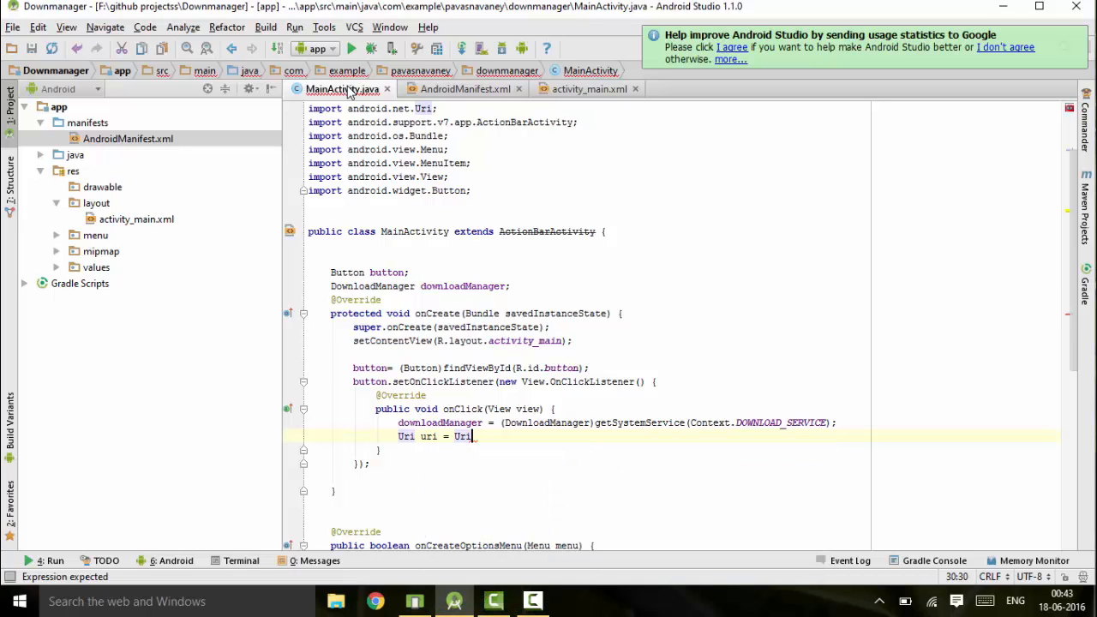
pyautogui.write('.parse()')
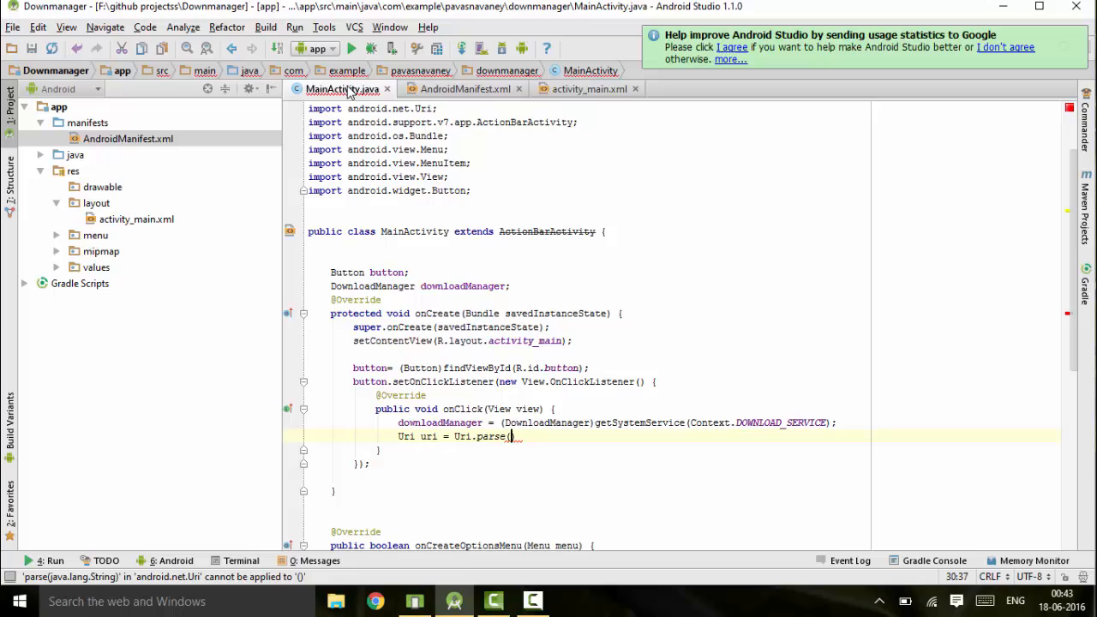
pyautogui.write('""')
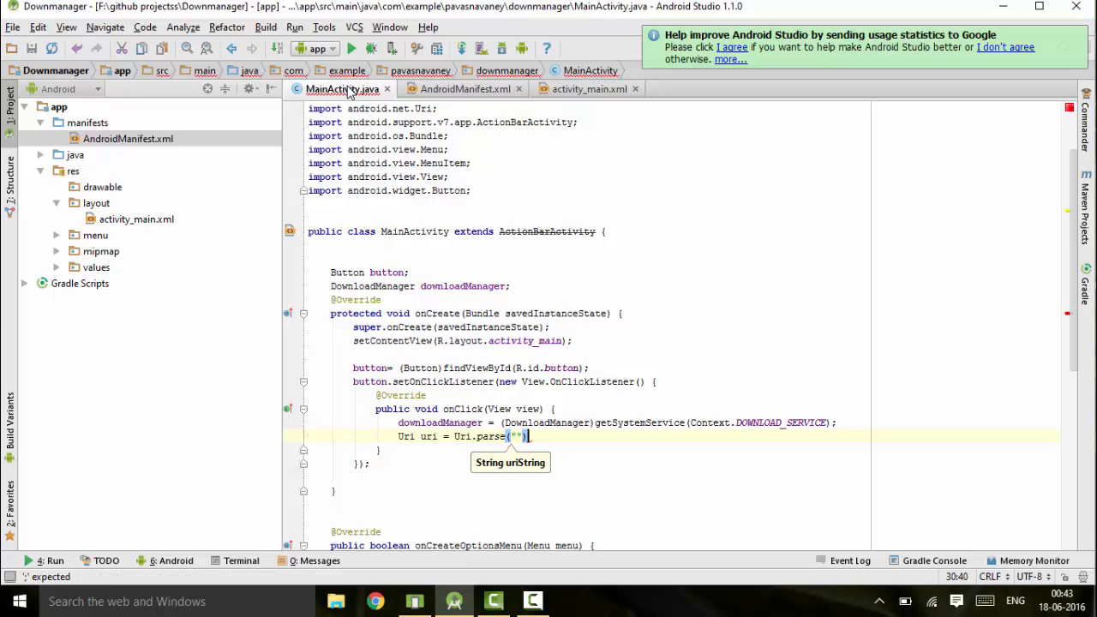
pyautogui.write('http://www.nightout.xyz/companion/papers/nmo2014.pdf')
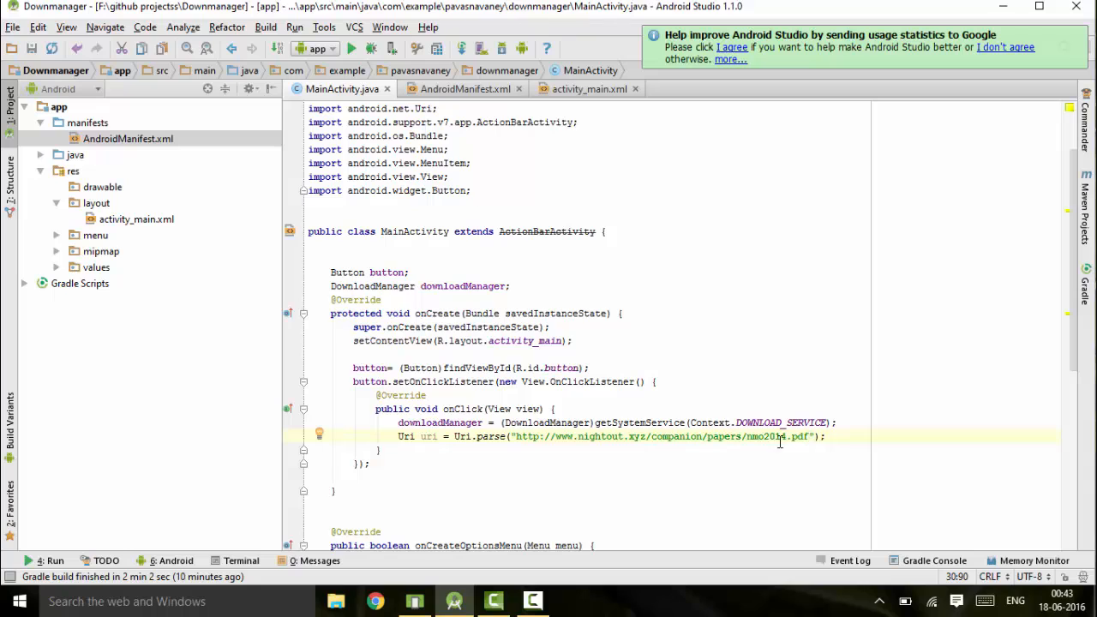
pyautogui.doubleClick(767, 437)
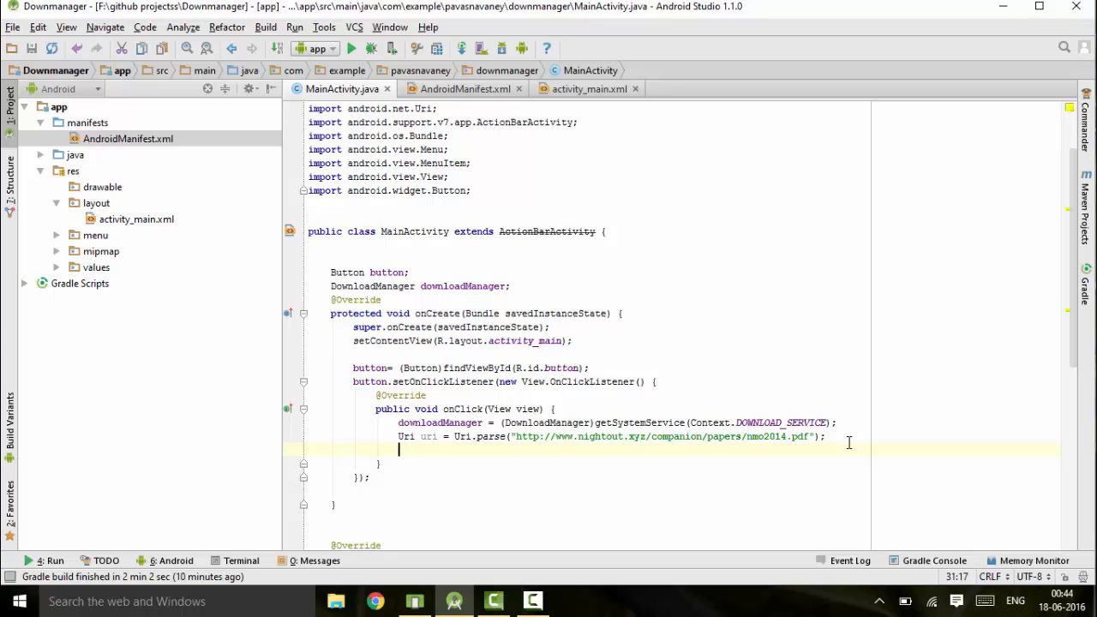
# Create DownloadManager.Request request = new DownloadManager.Request(uri); and begin a request. call.
pyautogui.write('Do')
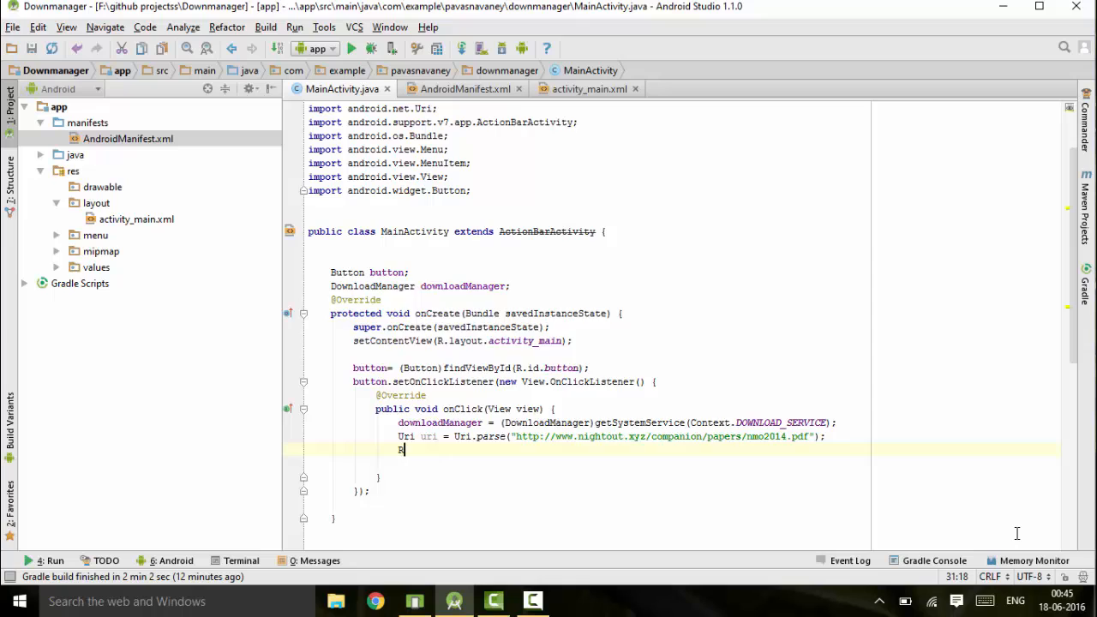
pyautogui.write('DownloadManager.Request')
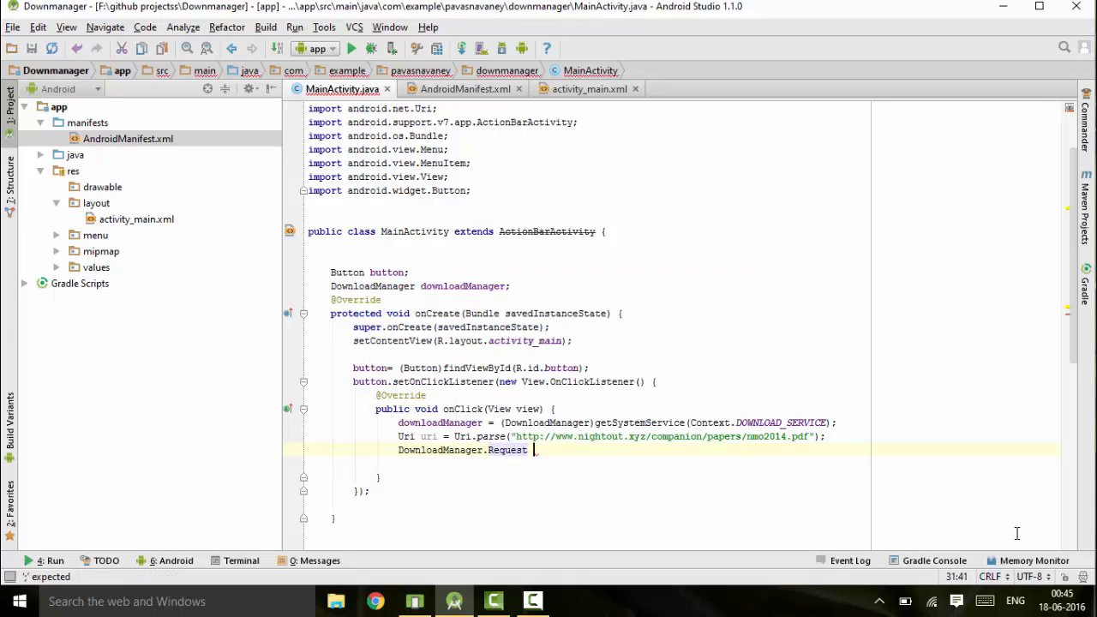
pyautogui.write('_request =')
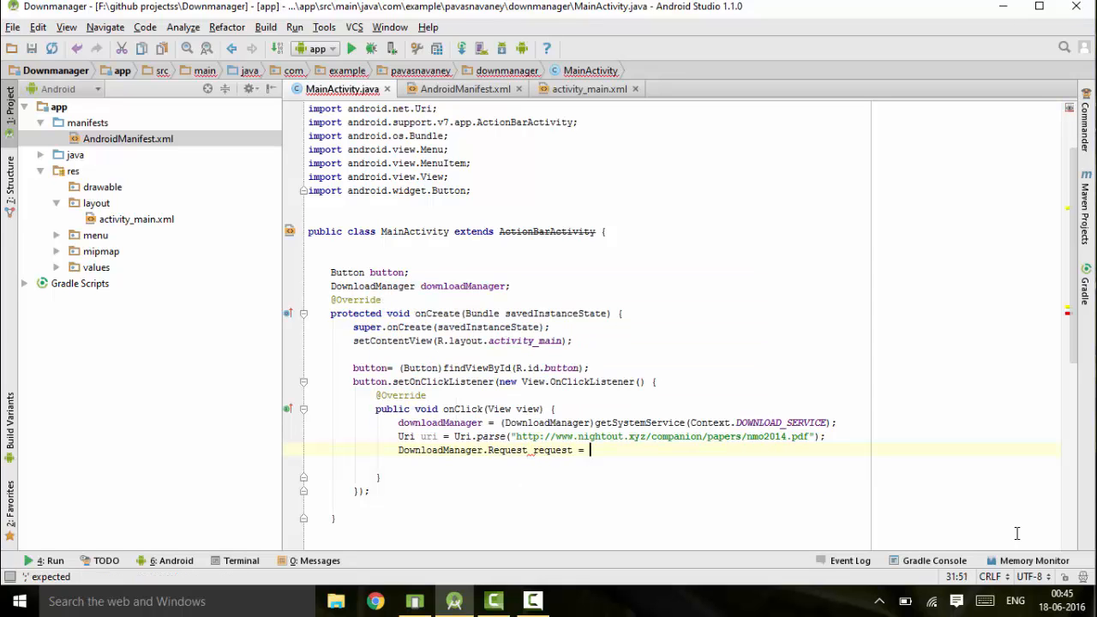
pyautogui.write('new R')
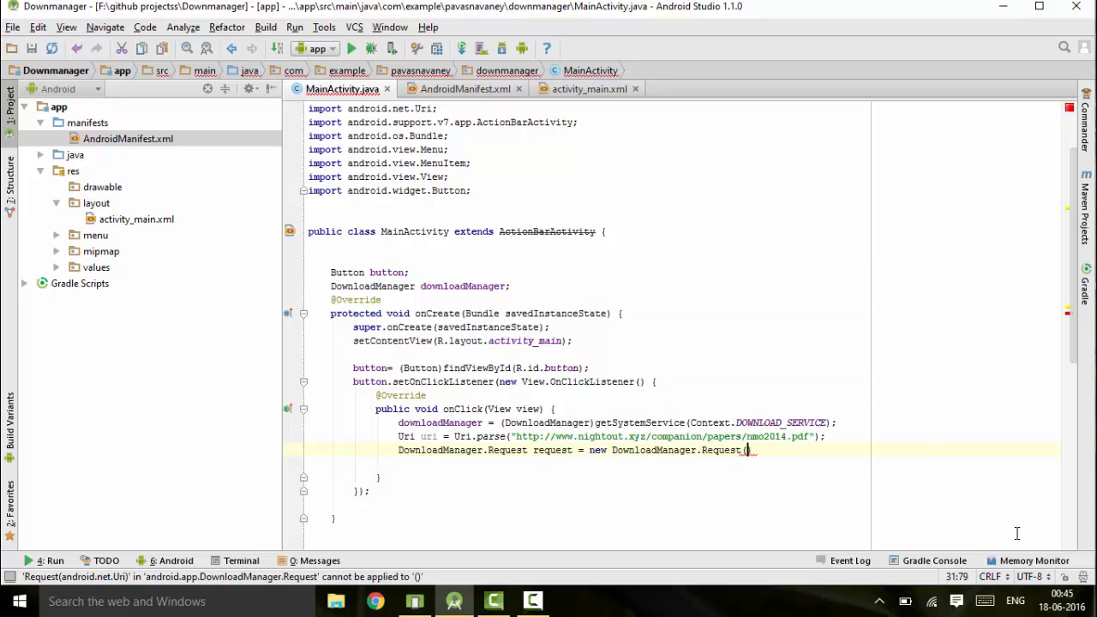
pyautogui.write('uri')
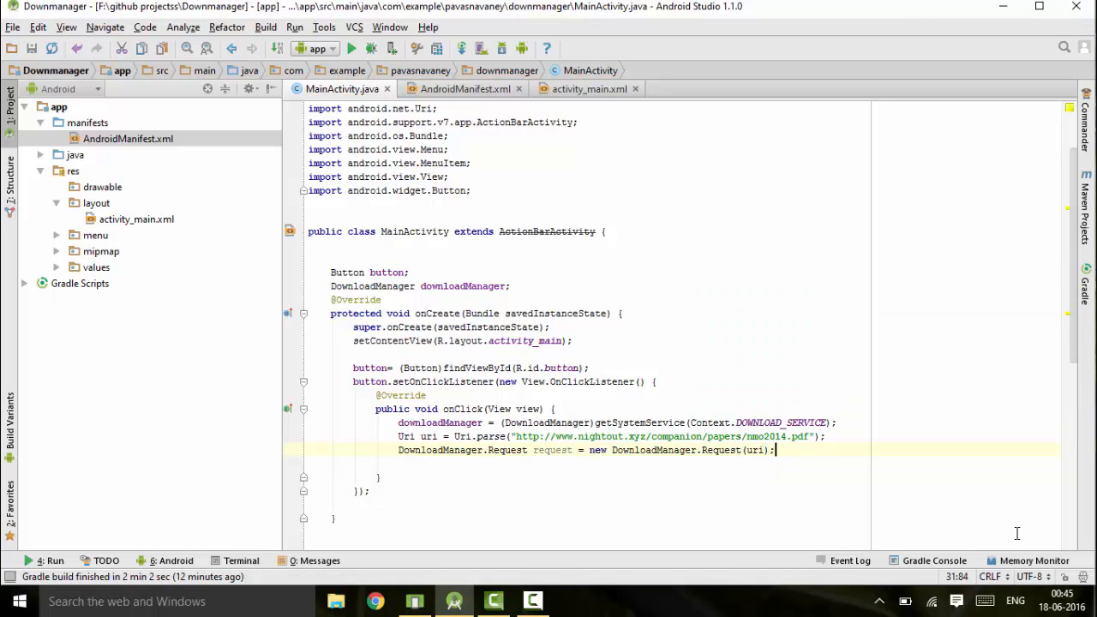
pyautogui.write('request.')
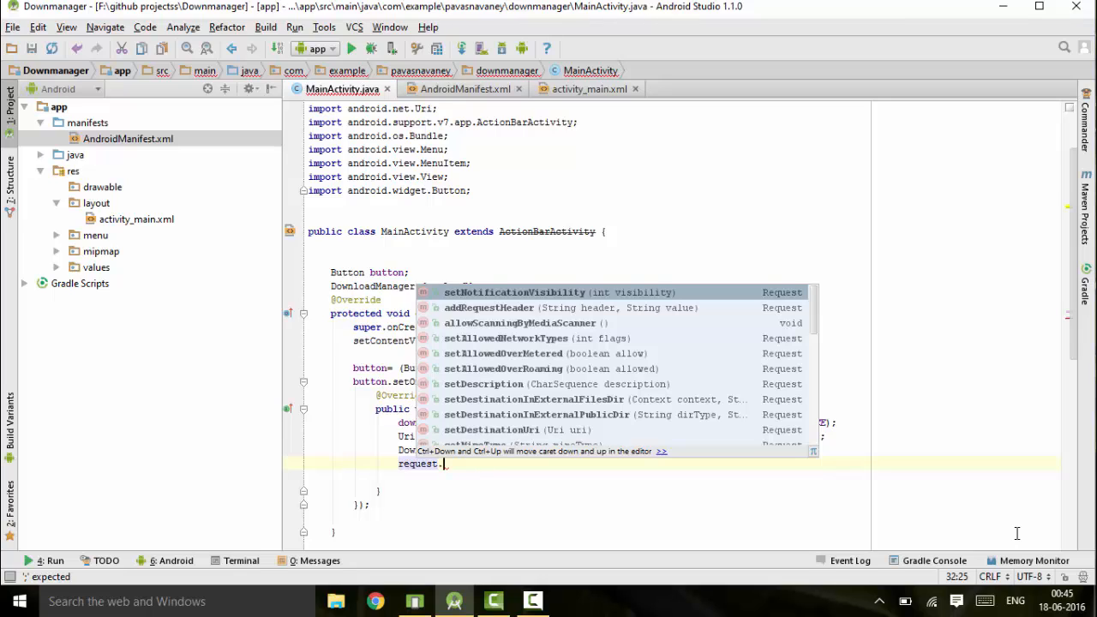
# Call request.setNotificationVisibility(DownloadManager.Request.VISIBILITY_VISIBLE_NOTIFY_COMPLETED).
pyautogui.write('se')
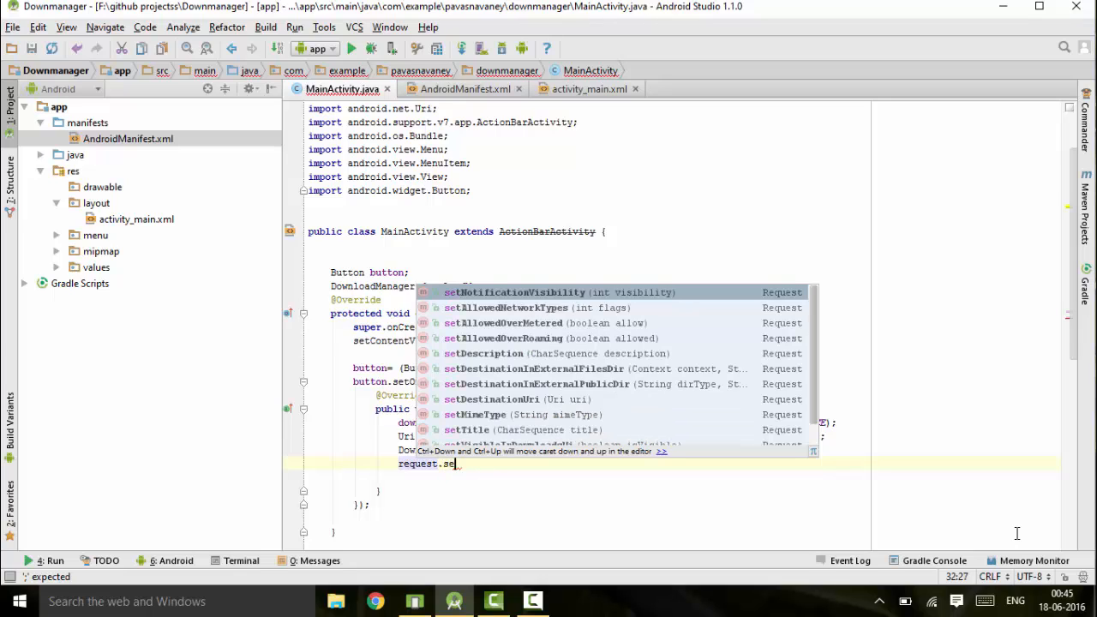
pyautogui.write('tn')
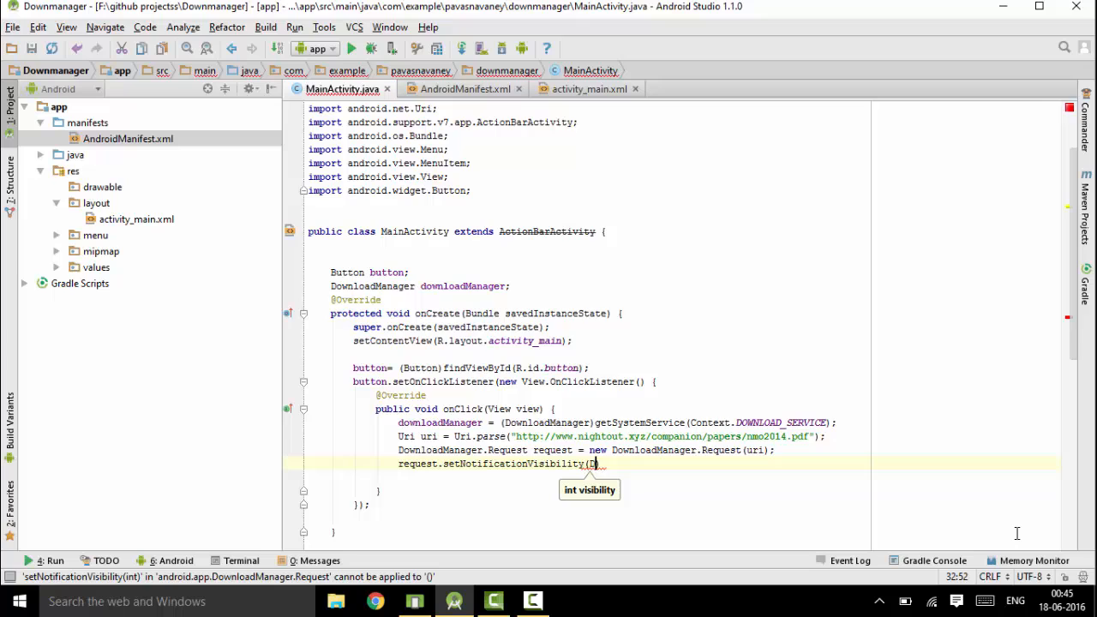
pyautogui.write('Dow')
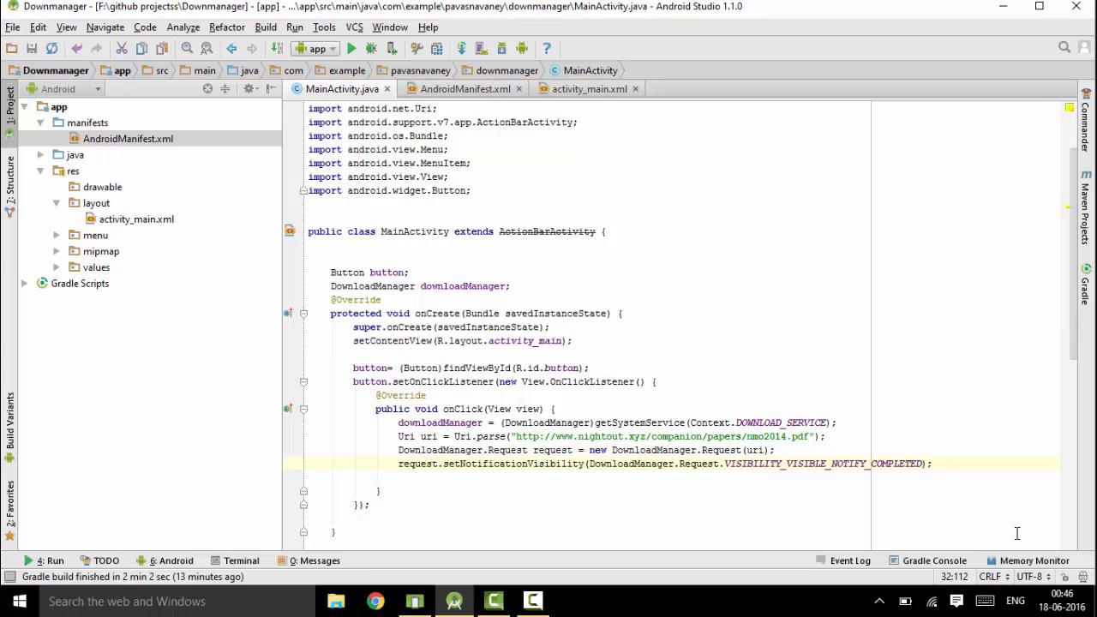
# Add Long reference = downloadManager.enqueue(request); after setNotificationVisibility.
pyautogui.write('Lo')
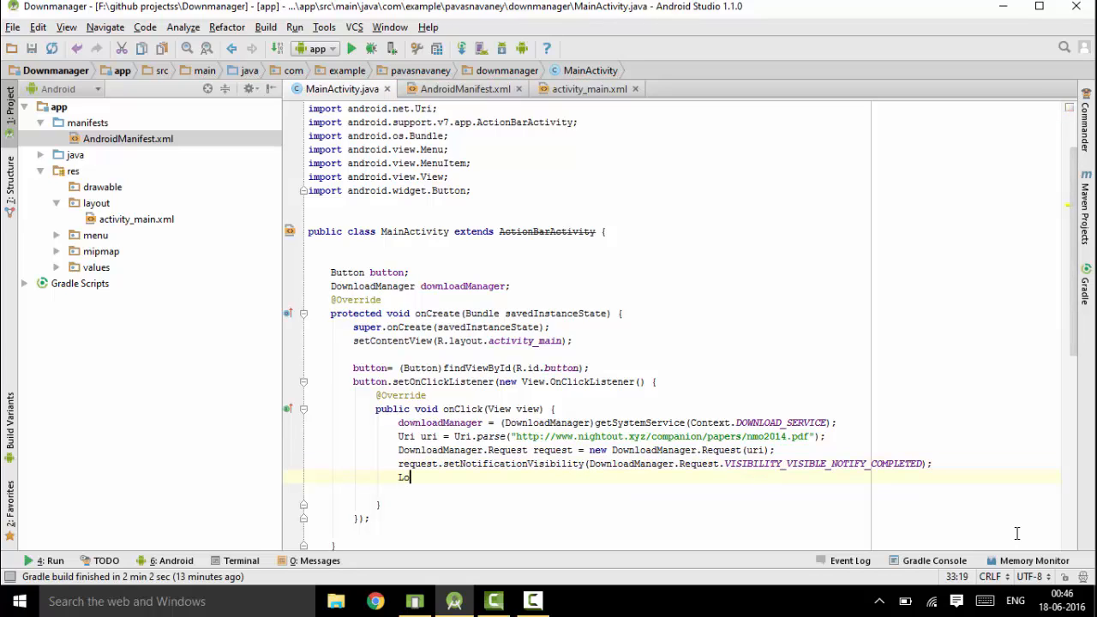
pyautogui.write('Lo')
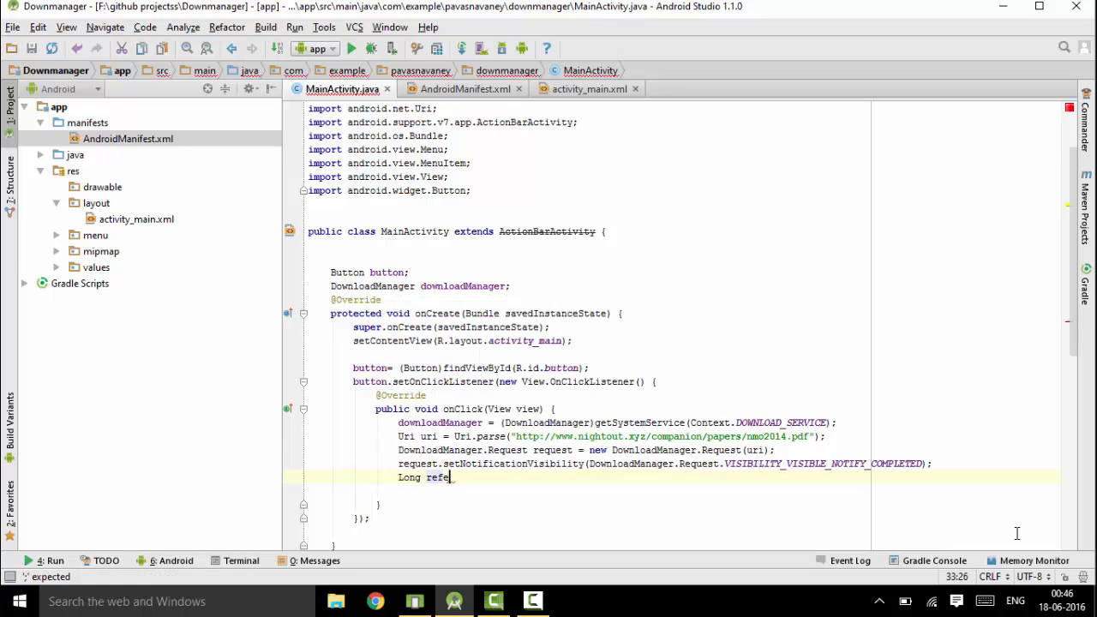
pyautogui.write('rence')
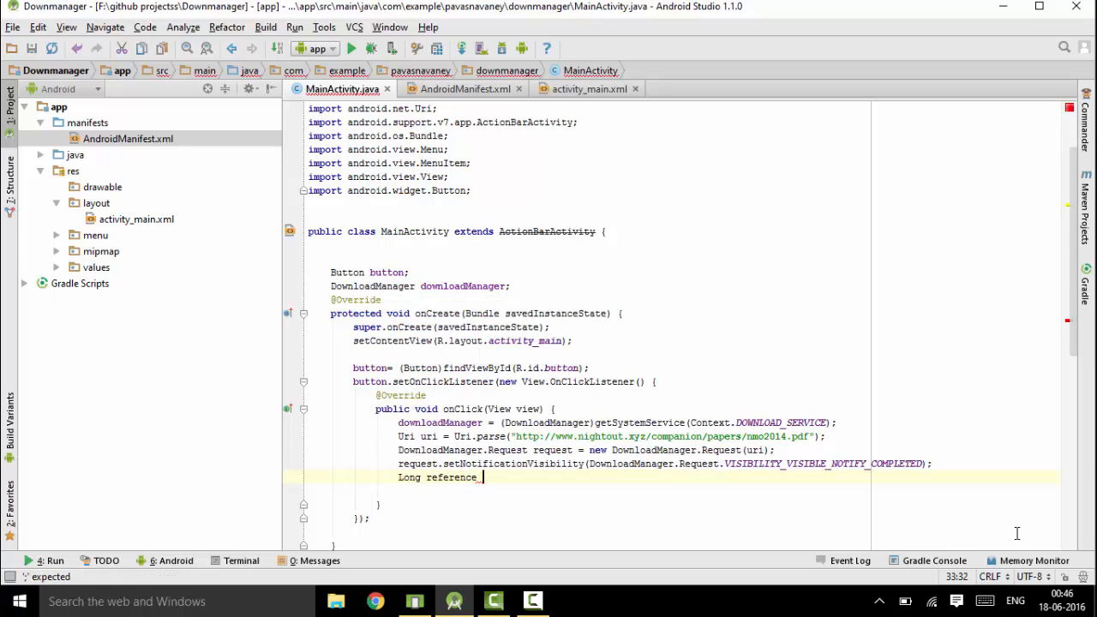
pyautogui.write('= down')
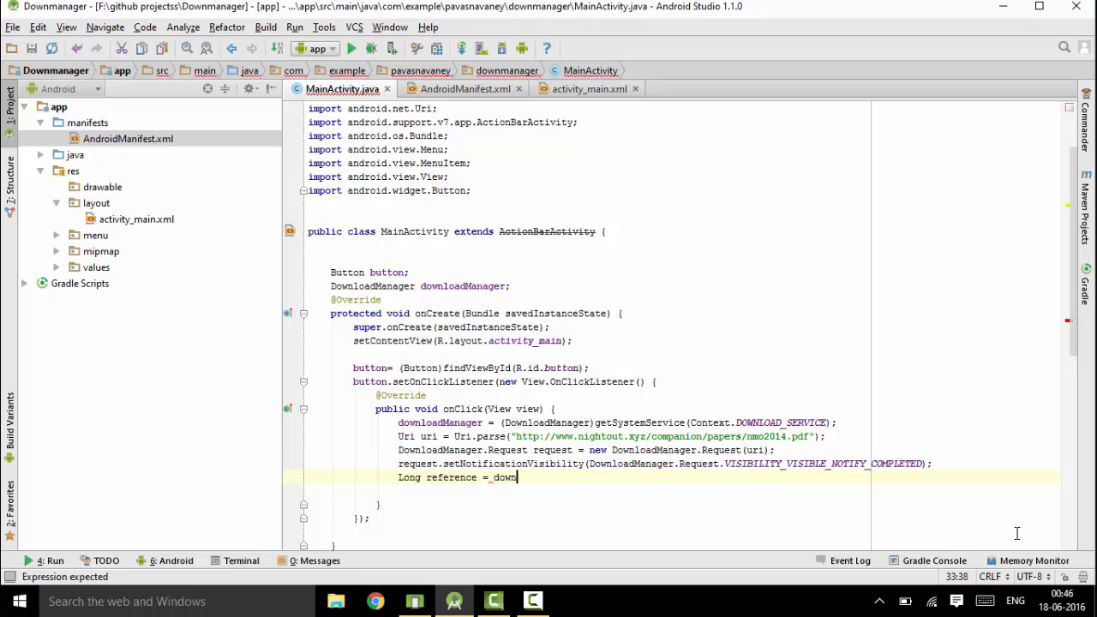
pyautogui.write('downloadManager')
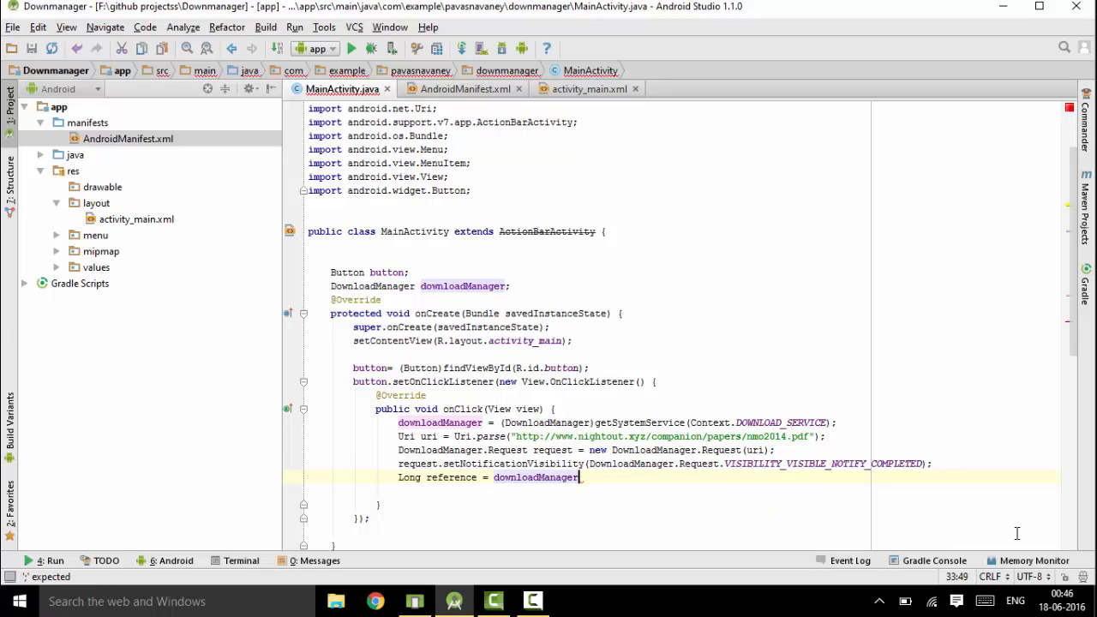
pyautogui.write('.enqueue(')
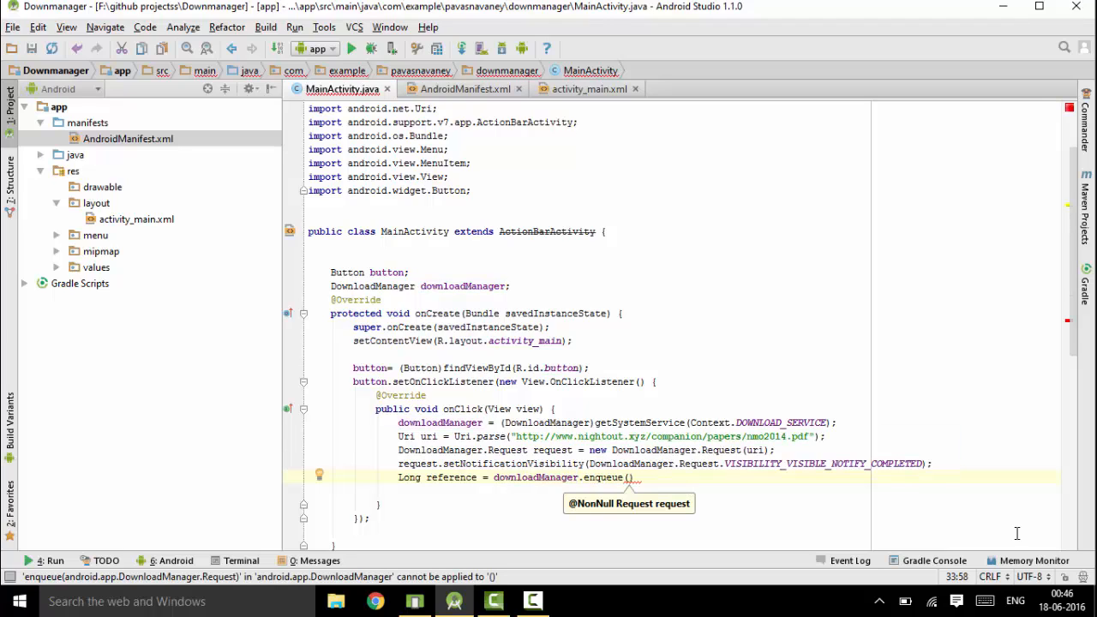
pyautogui.write('request);')
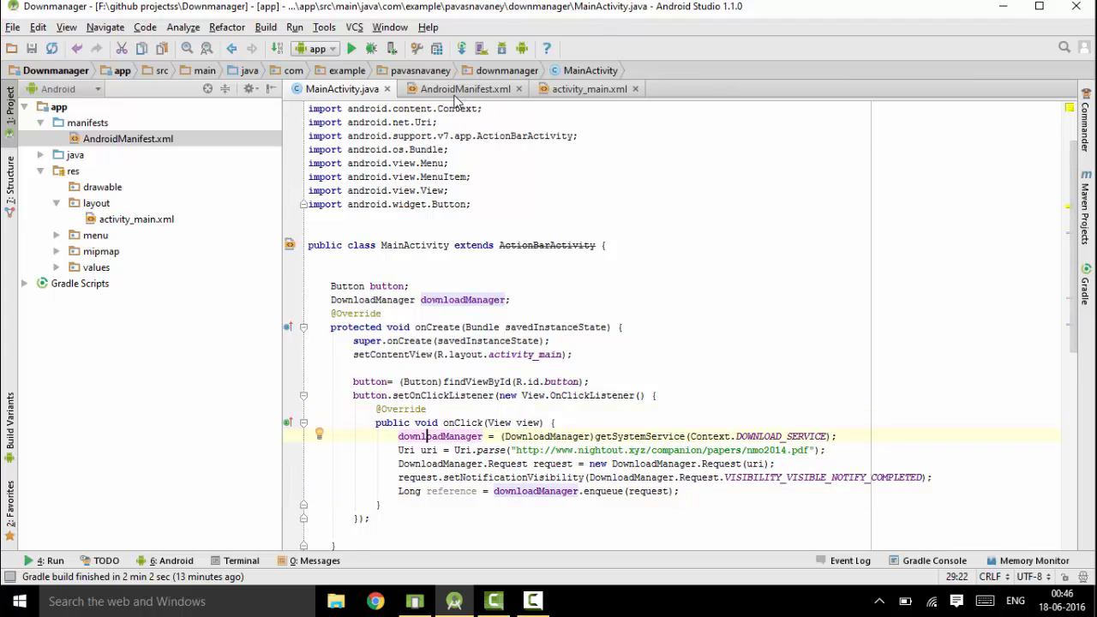
# Add the android.permission.INTERNET uses-permission to AndroidManifest.xml and run the app.
pyautogui.click(463, 88)
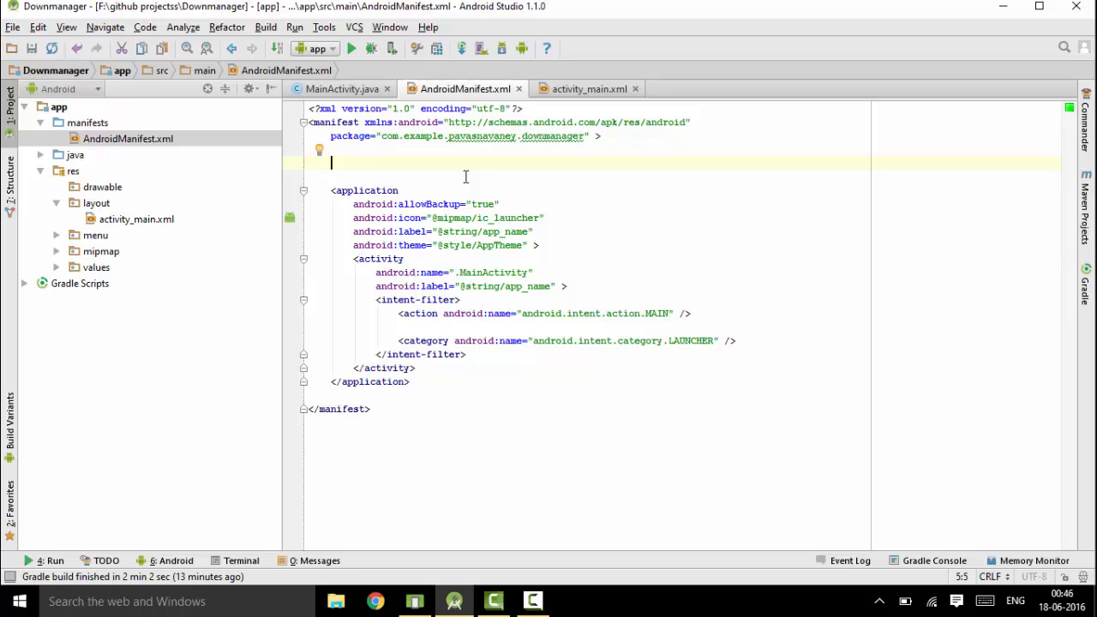
pyautogui.write('<uses-permission android:name="android.permission.INTERNET"></uses-permission>')
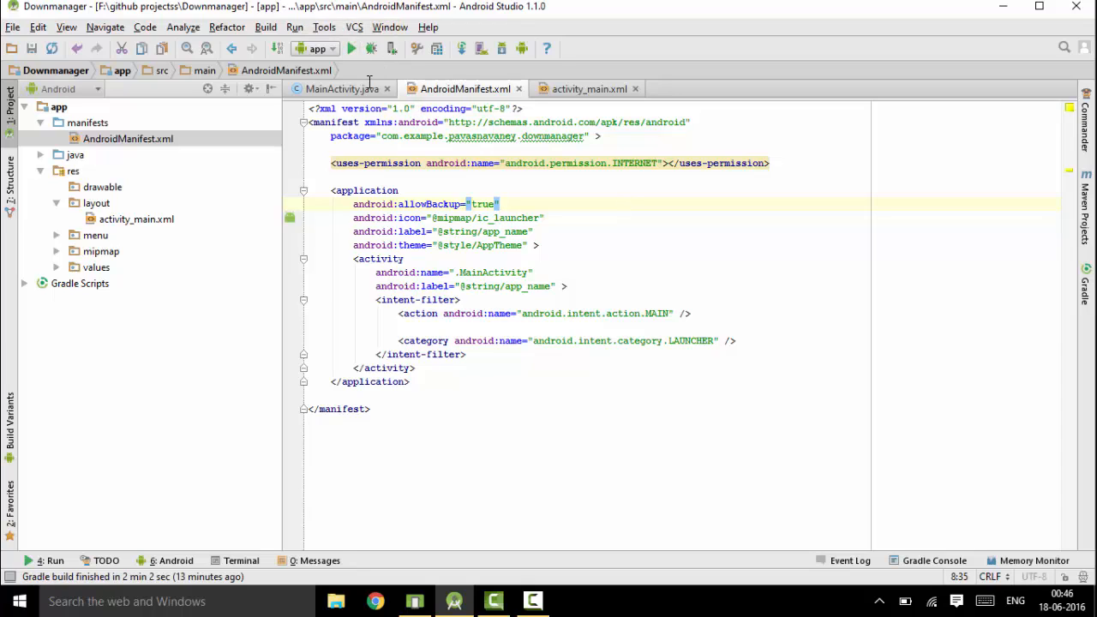
pyautogui.click(351, 48)
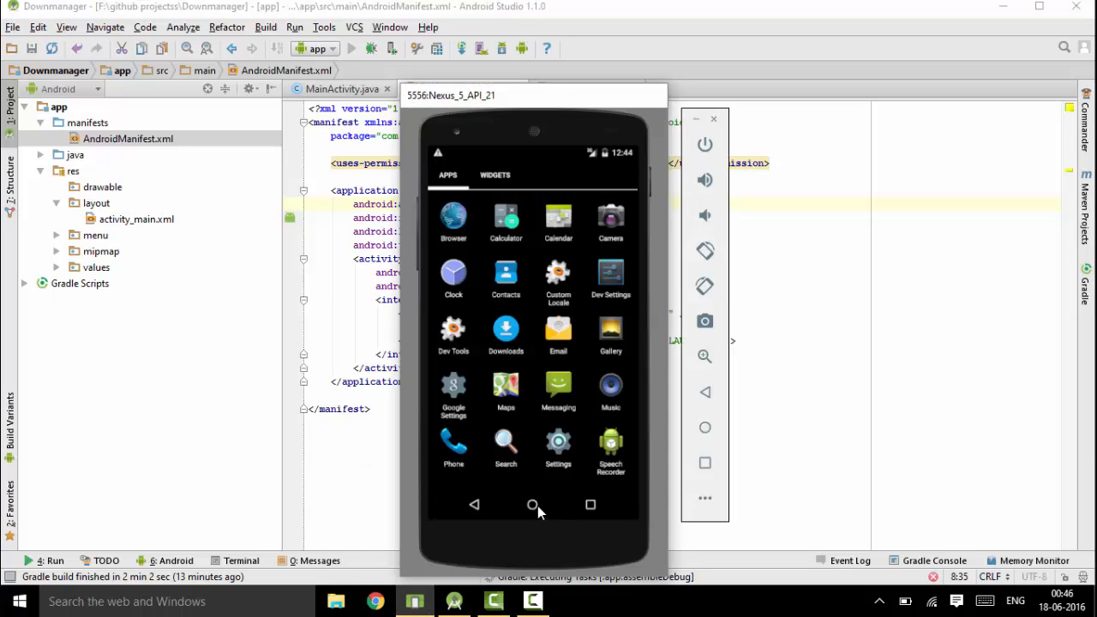
# Return the Nexus 5 emulator home while the Downmanager app installs and launches.
pyautogui.click(532, 504)
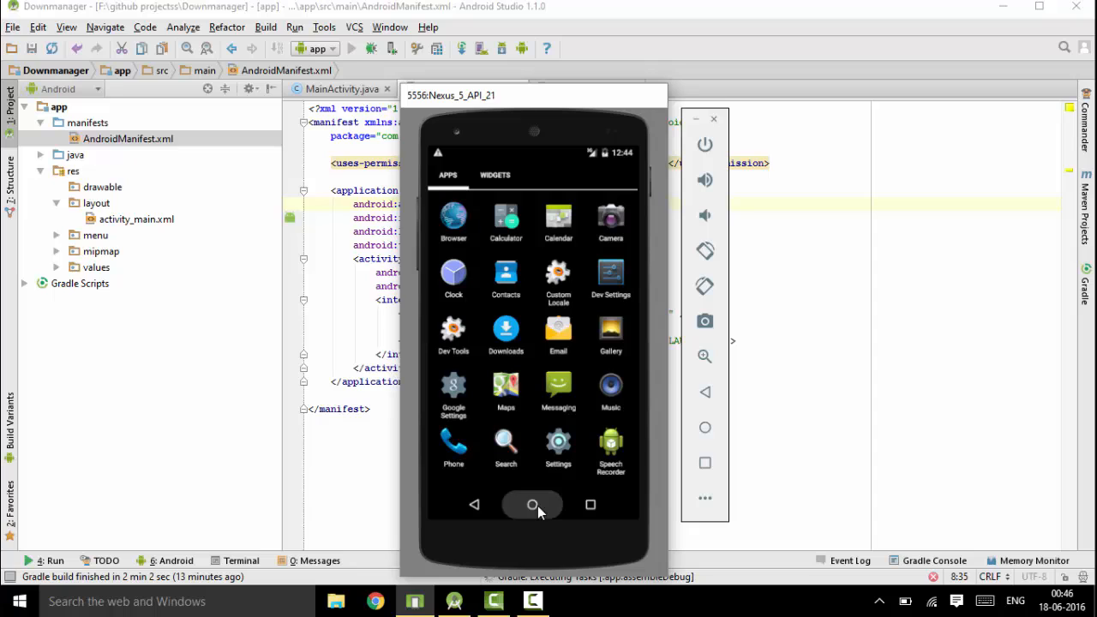
pyautogui.click(532, 504)
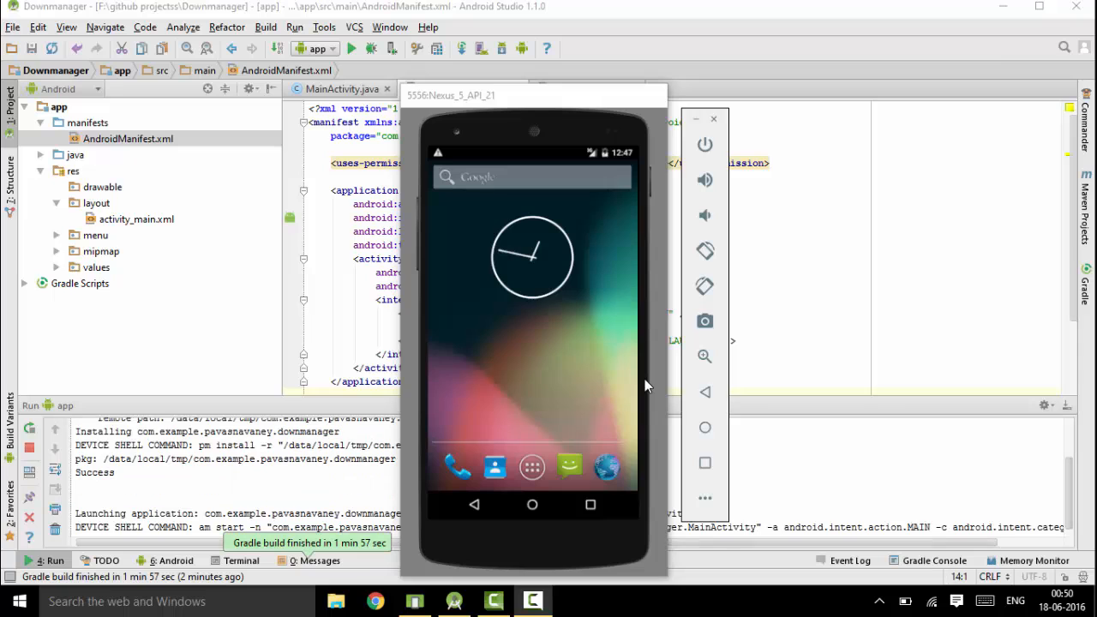
pyautogui.click(176, 560)
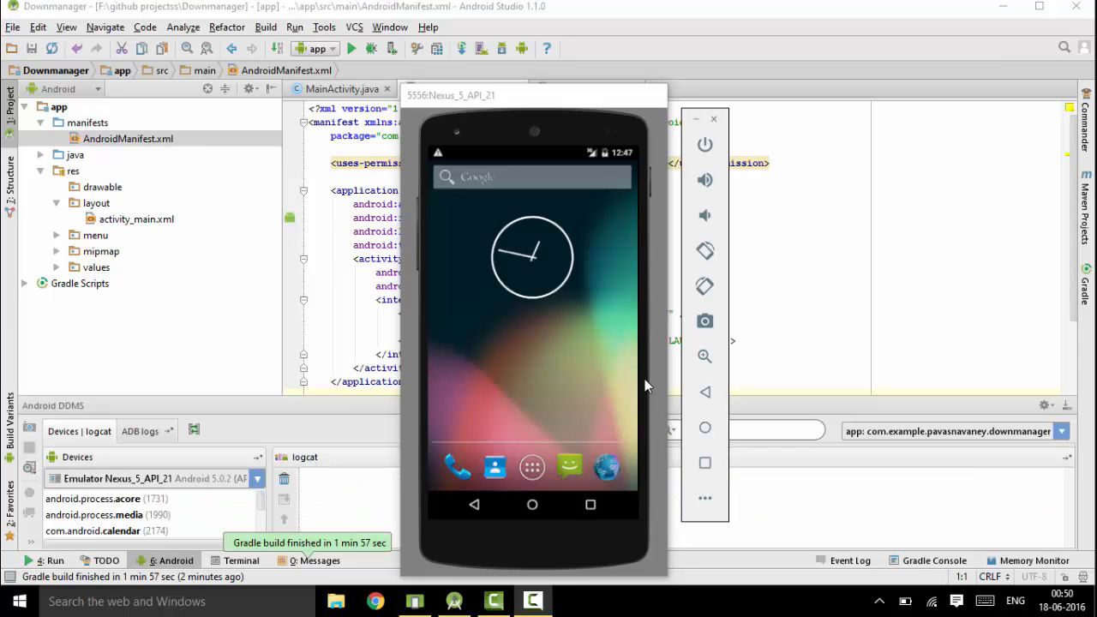
pyautogui.click(371, 48)
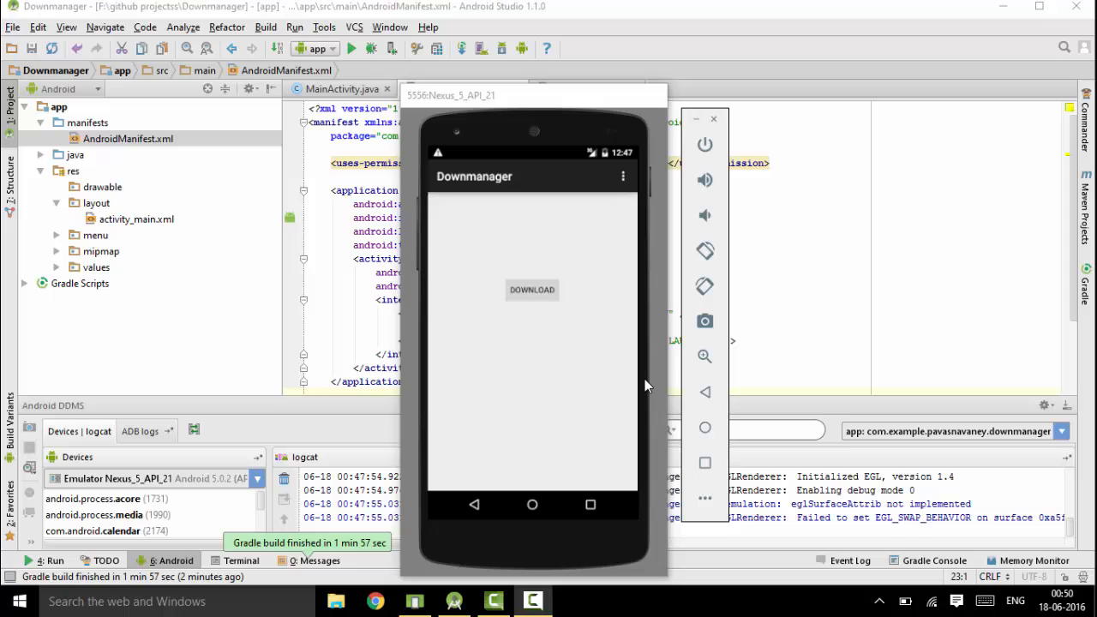
pyautogui.moveTo(529, 314)
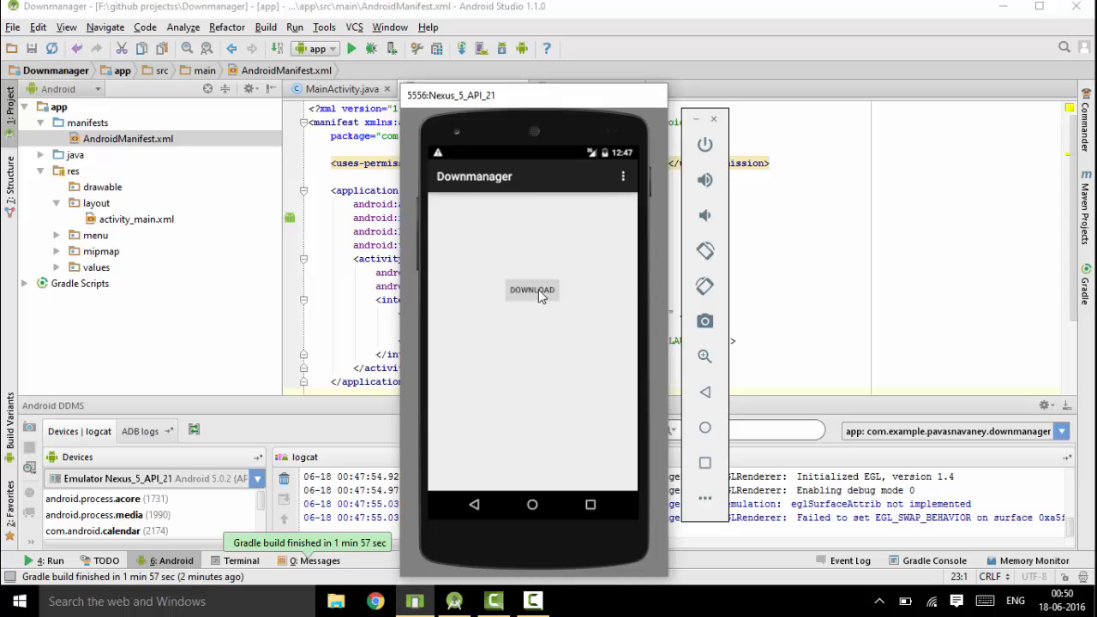
pyautogui.moveTo(512, 206)
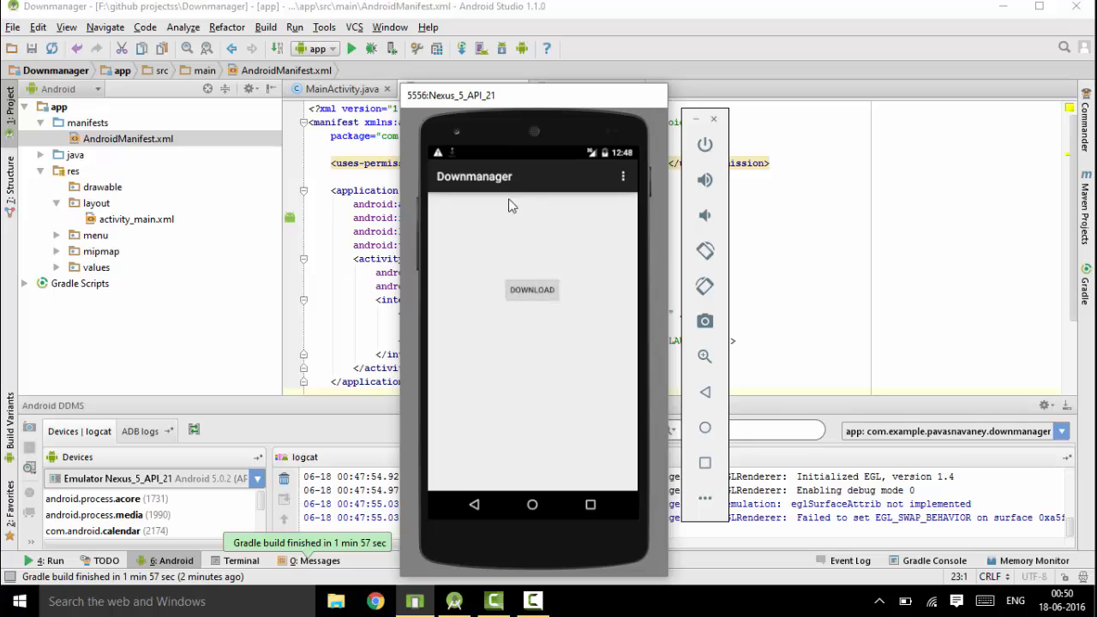
pyautogui.moveTo(484, 150)
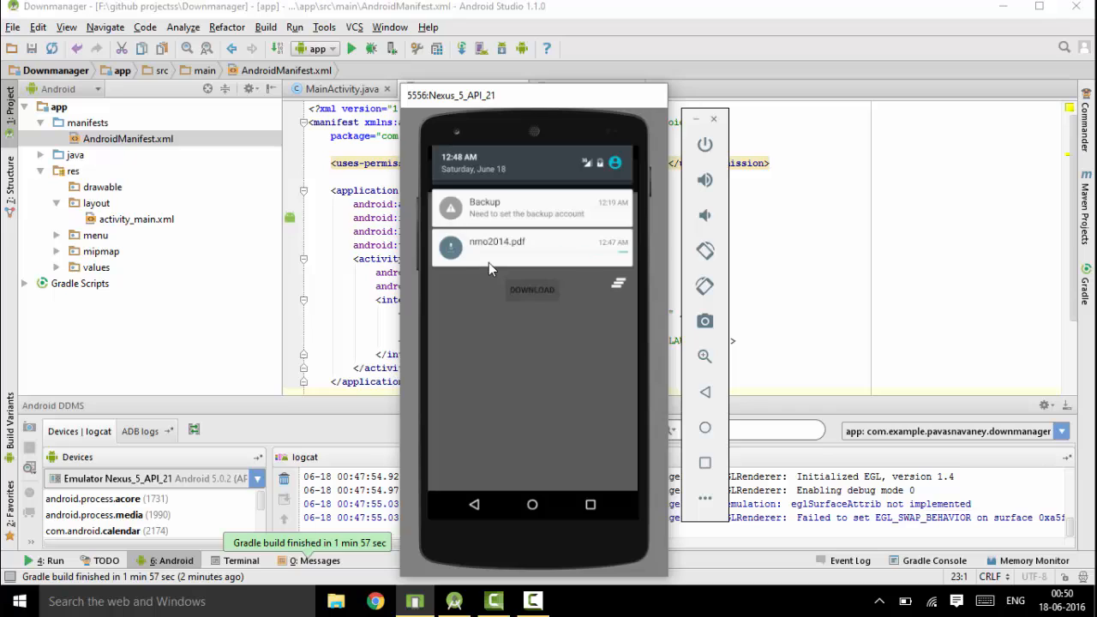
# Download nmo2014.pdf and open its 'Download complete' notification.
pyautogui.click(531, 248)
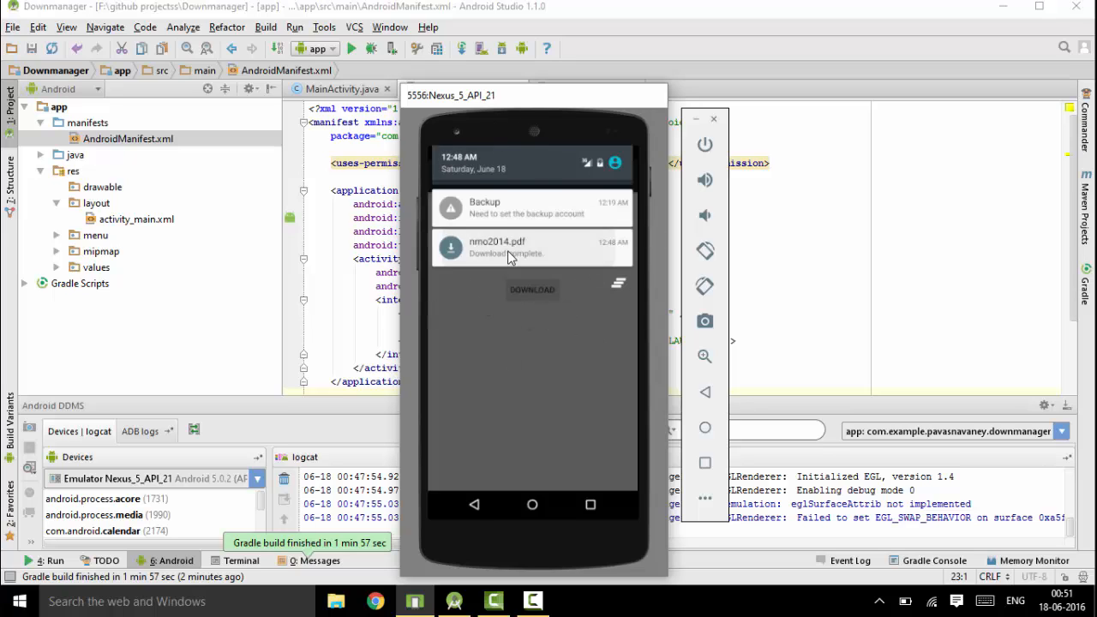
pyautogui.click(509, 248)
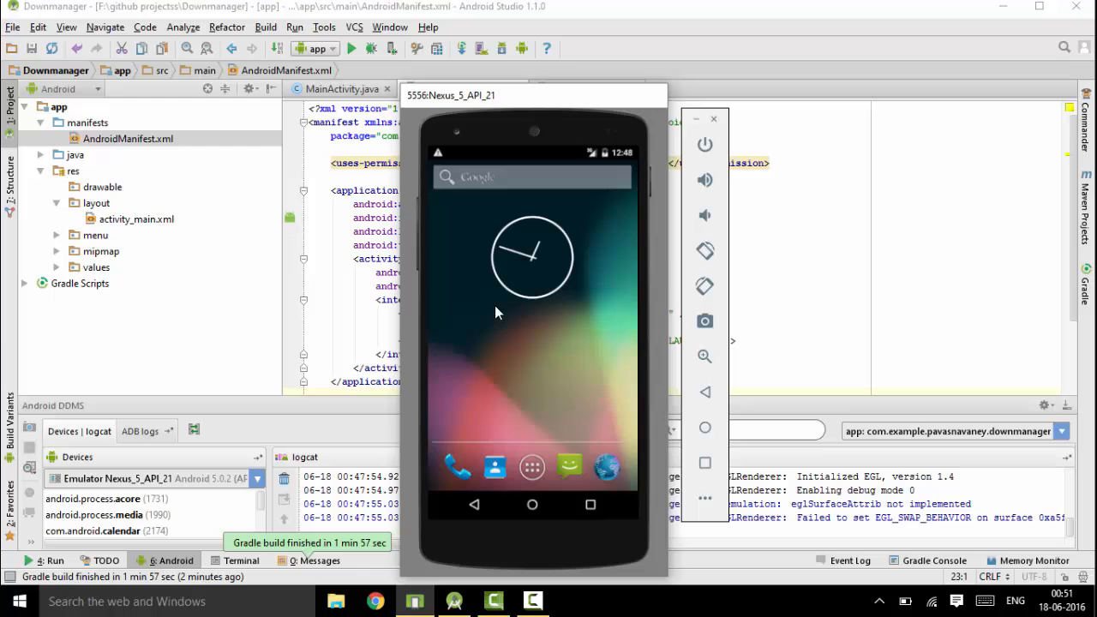
# Open the emulator's Downloads app to view the downloaded nmo2014.pdf (362KB).
pyautogui.click(531, 466)
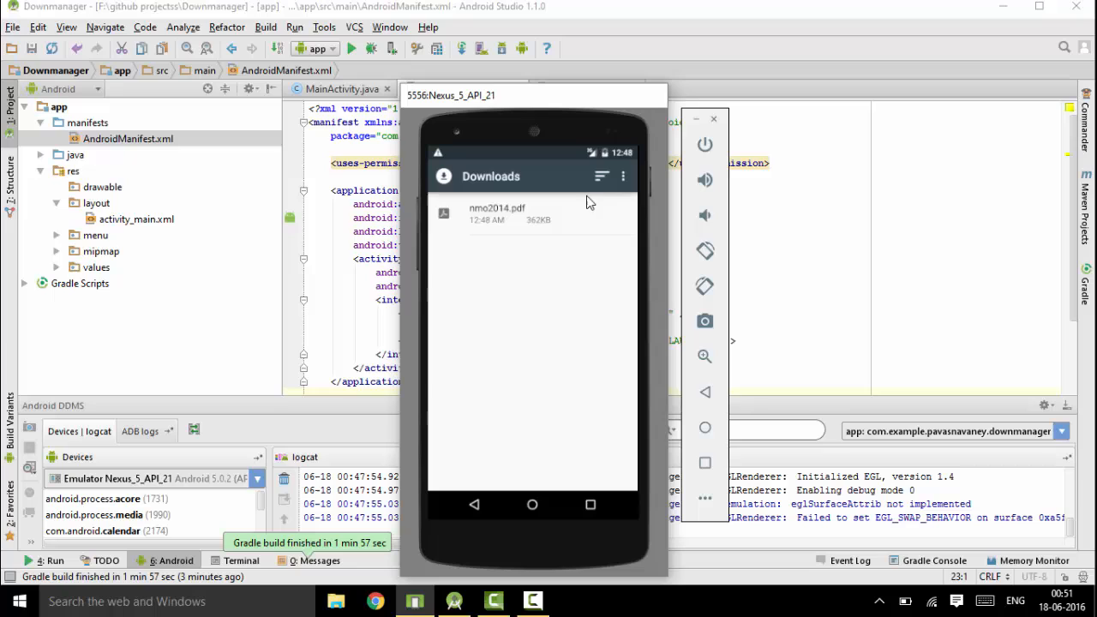
pyautogui.moveTo(565, 236)
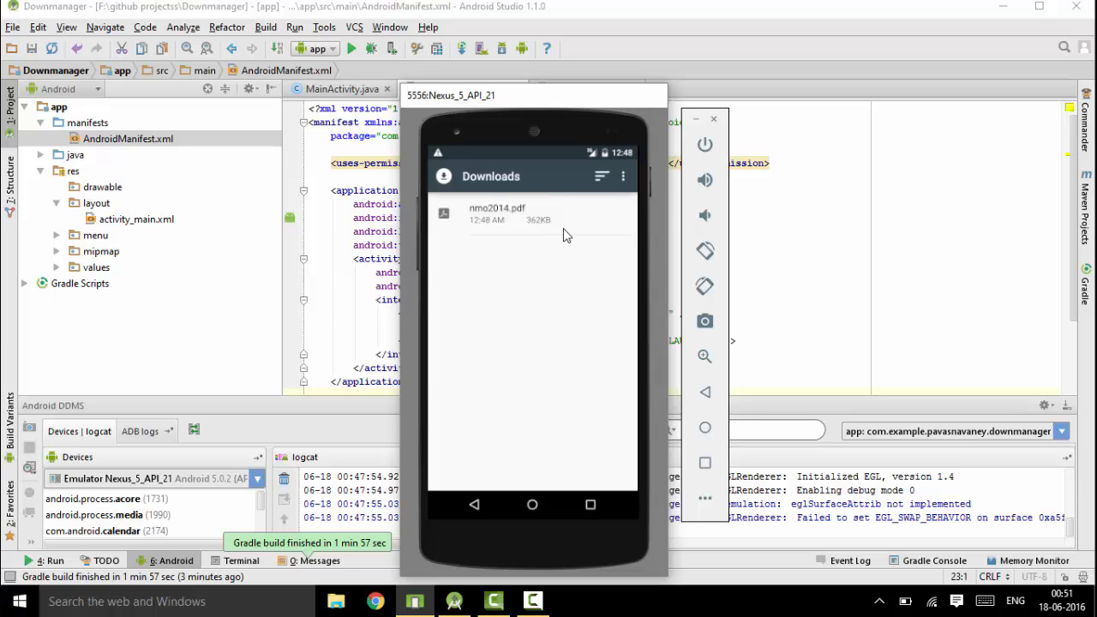
pyautogui.moveTo(559, 266)
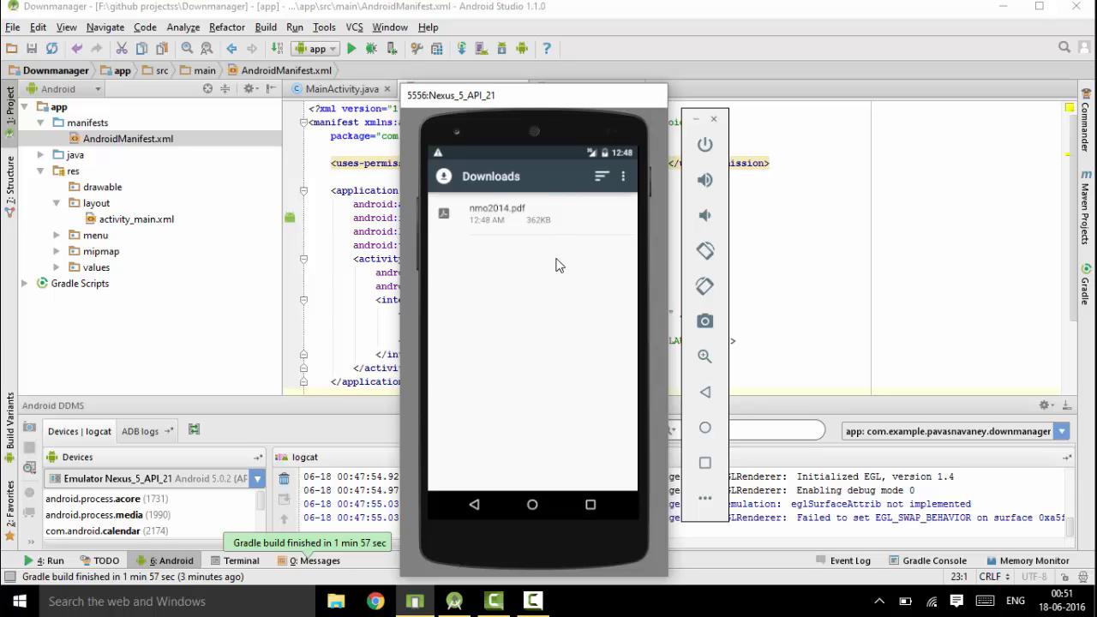